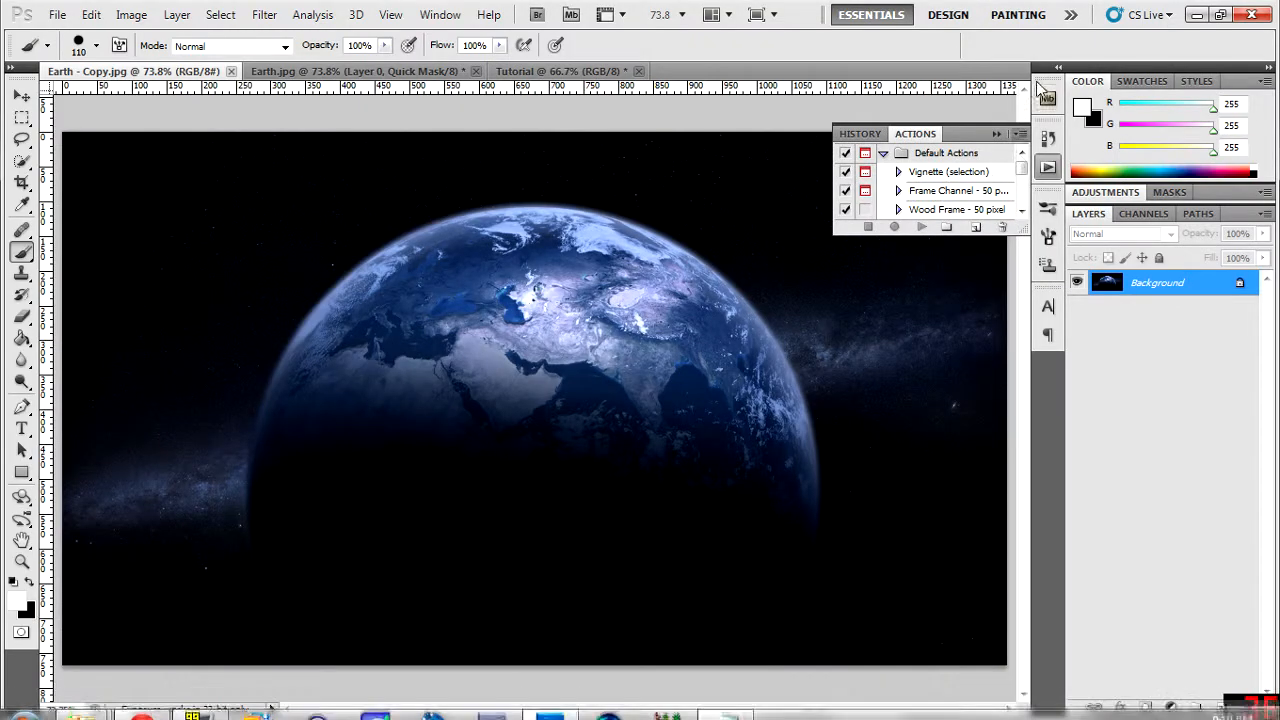
- Work in the Earth copy document and enter Quick Mask mode
left_click(1044, 88)
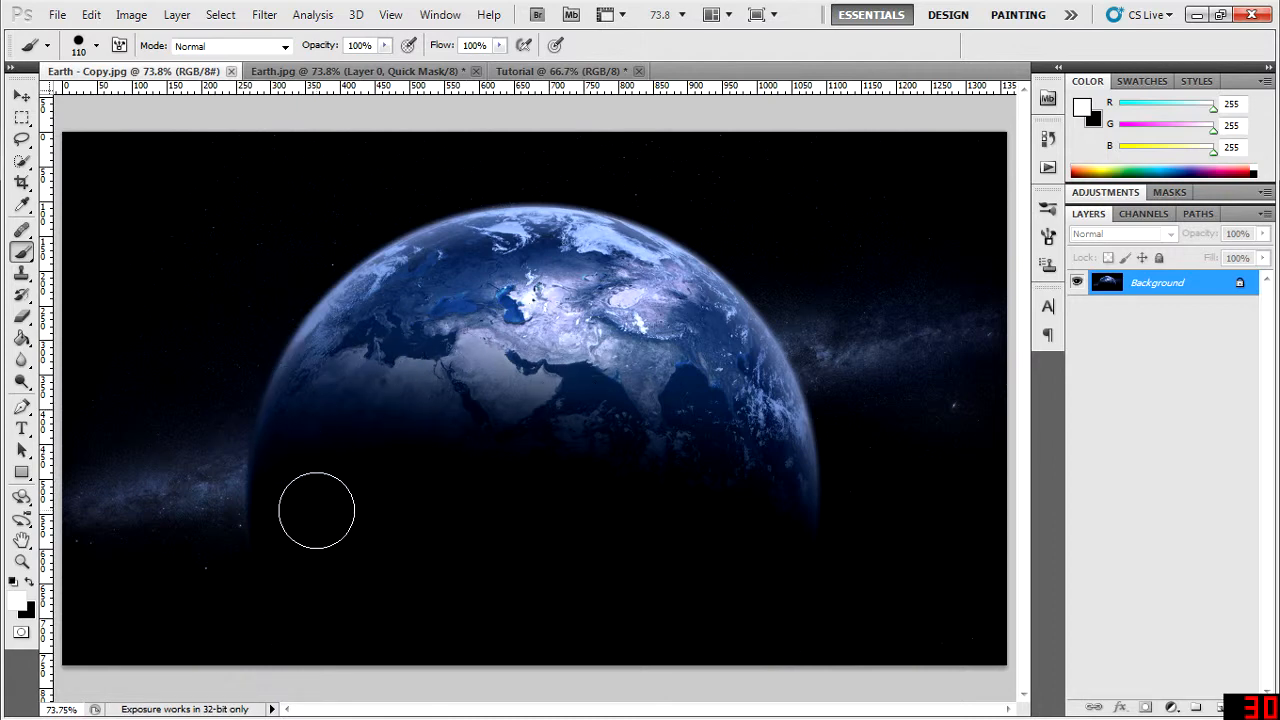
left_click_drag(316, 510, 416, 364)
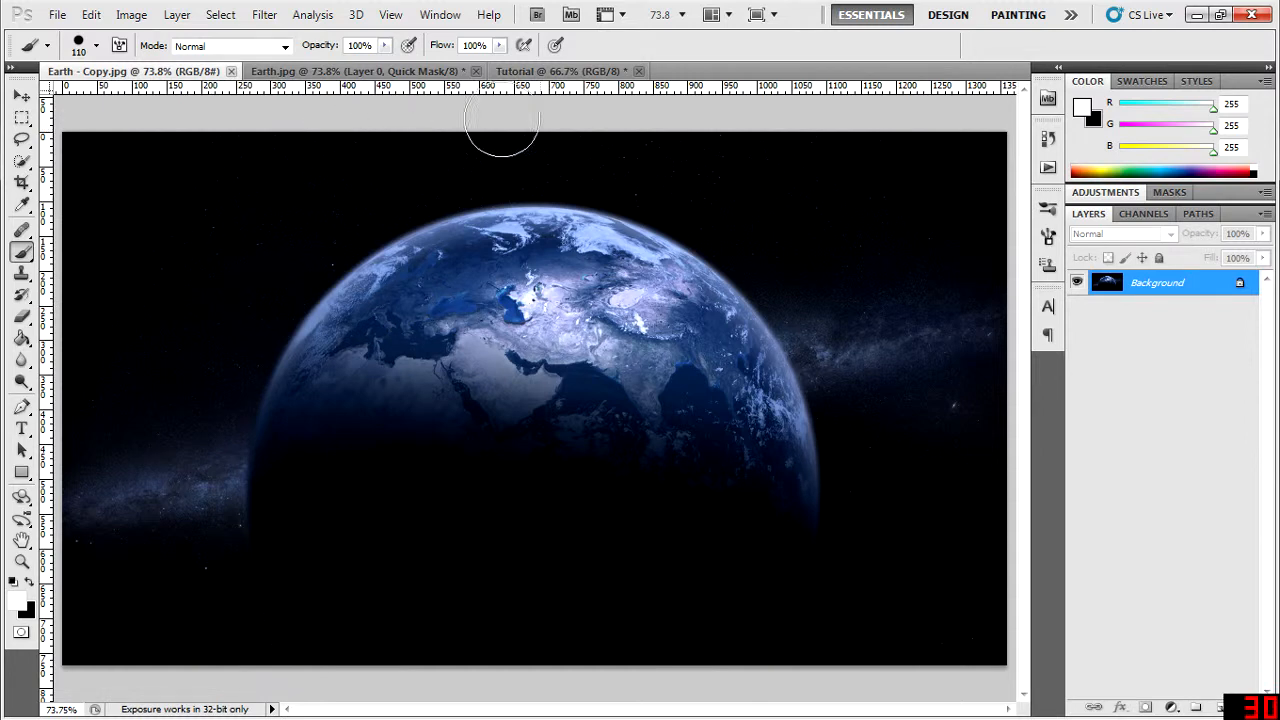
mouse_move(550, 108)
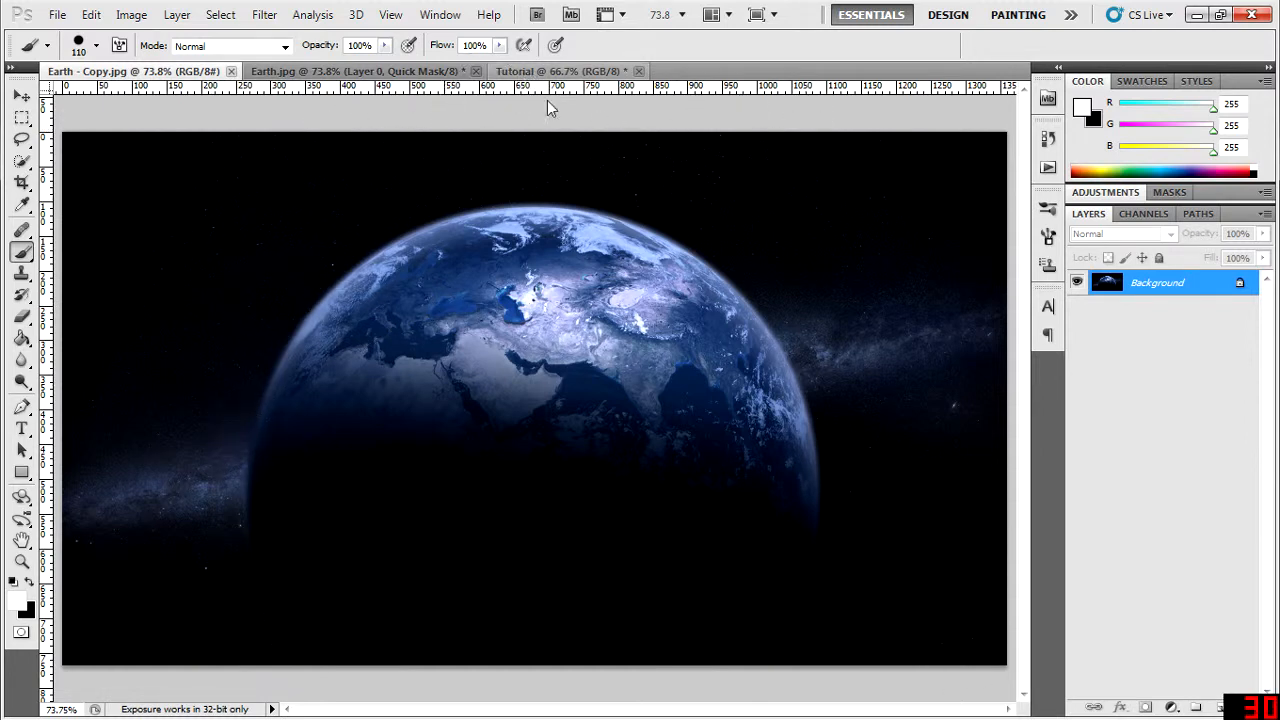
left_click(558, 72)
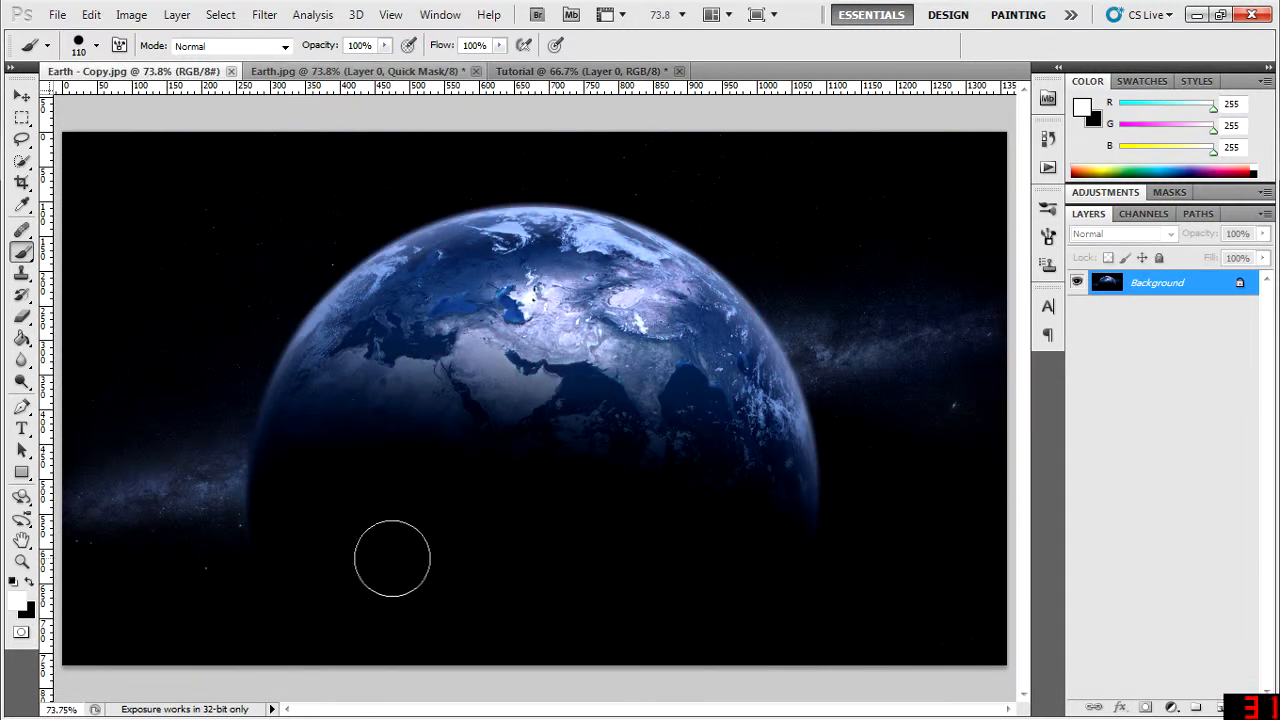
mouse_move(128, 612)
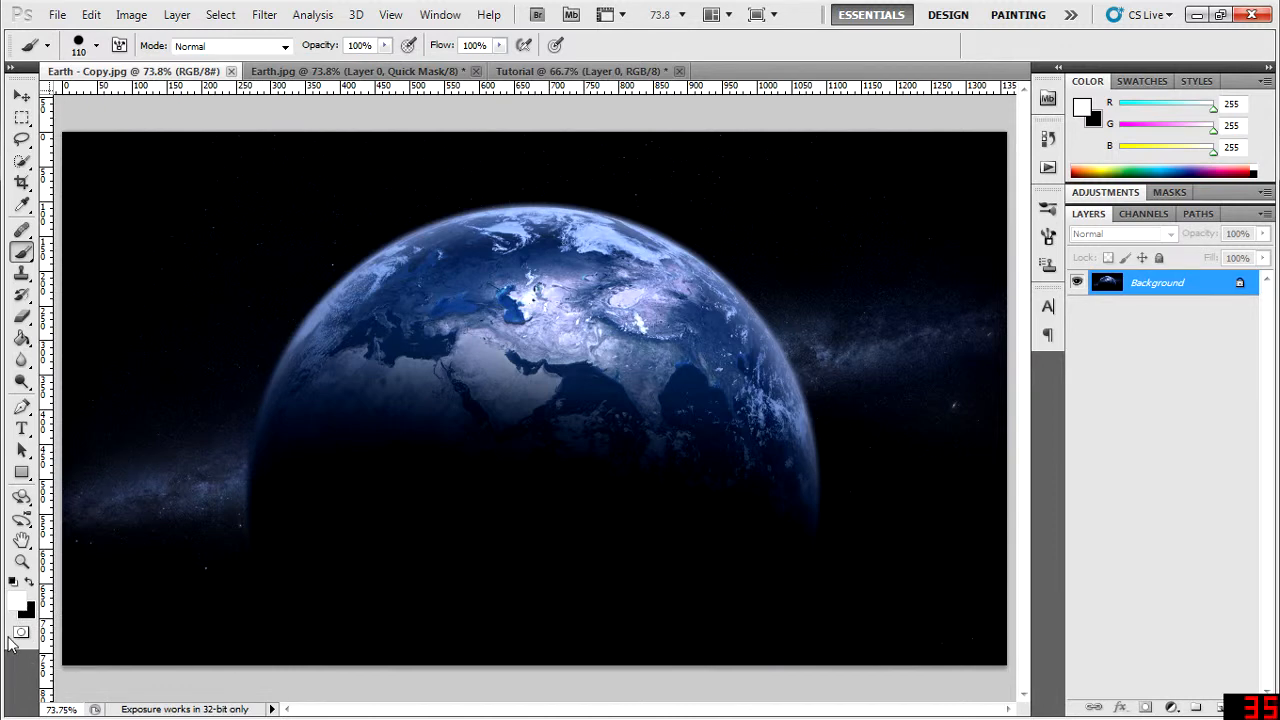
left_click(20, 632)
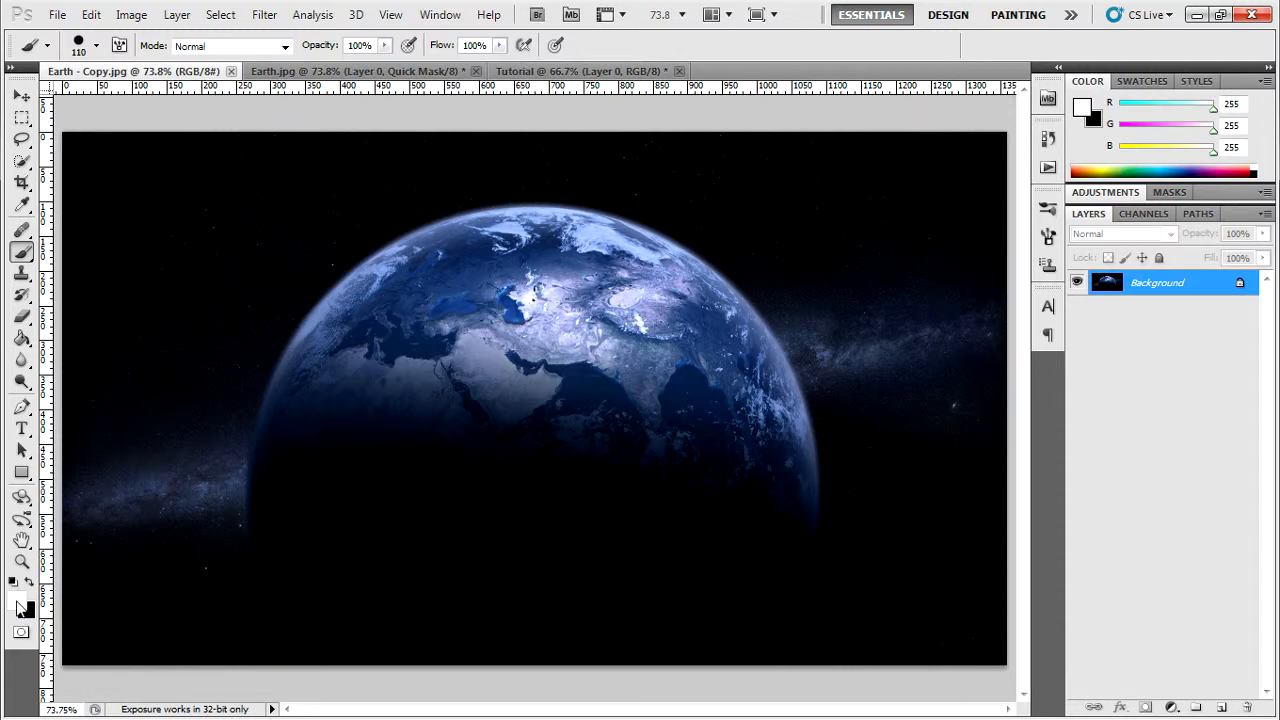
- Convert the locked Background into an editable Layer 0
left_click(16, 600)
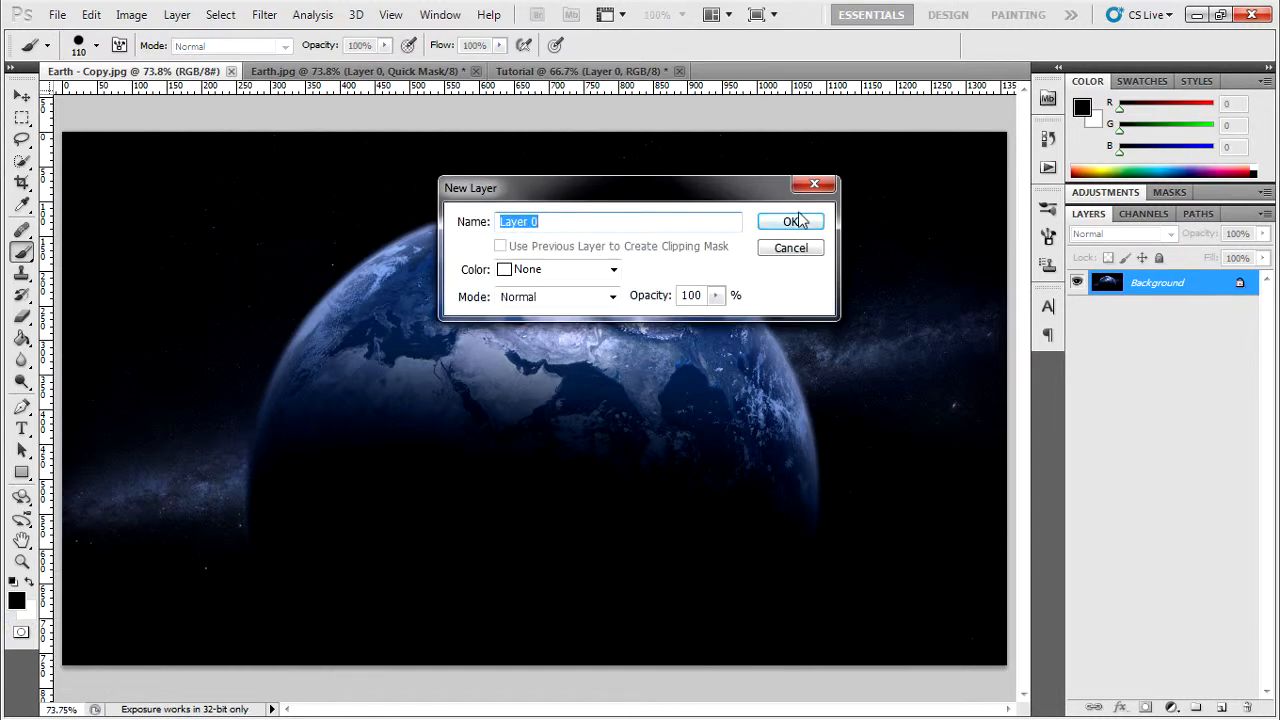
left_click(792, 220)
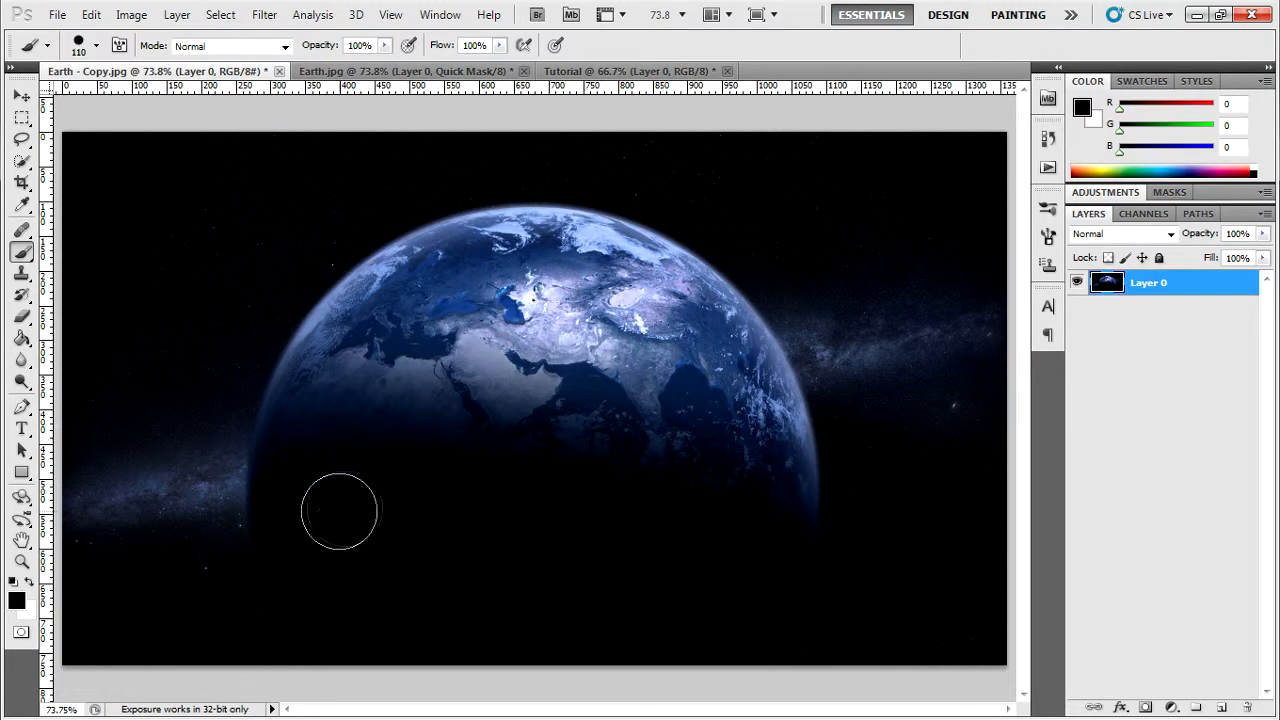
- Paint a red quick mask across most of the planet
left_click_drag(340, 510, 490, 442)
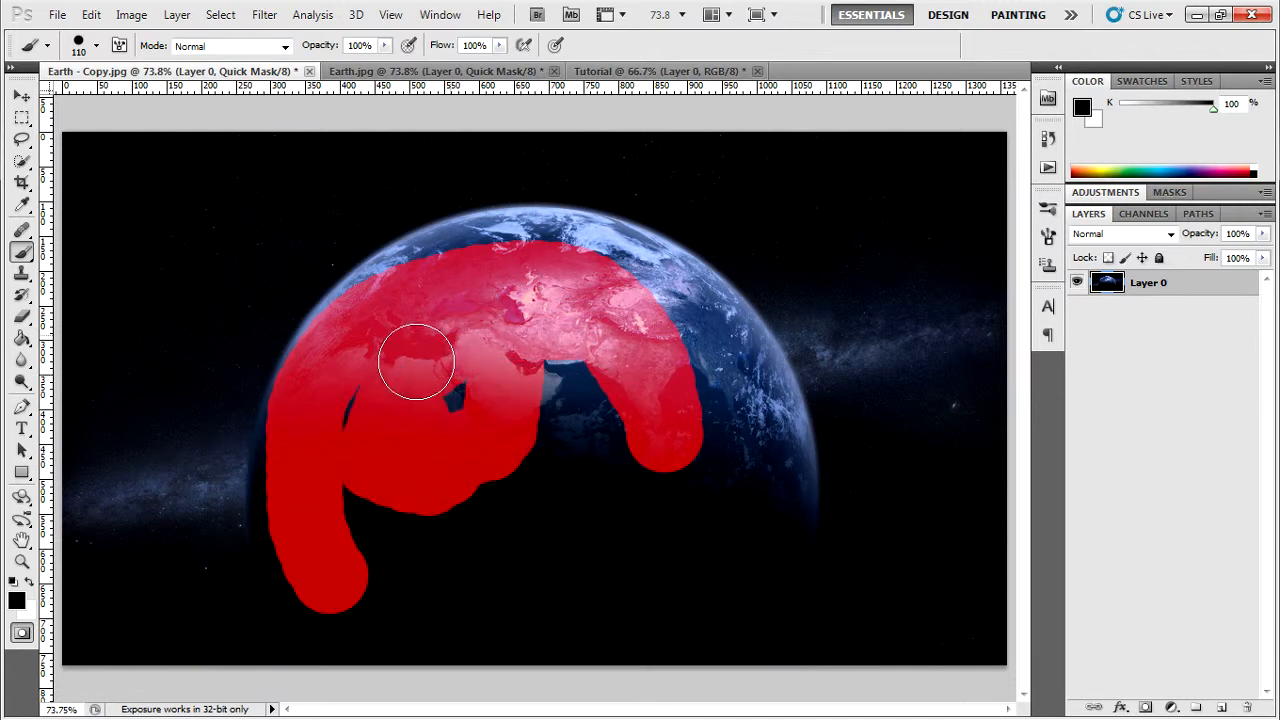
left_click_drag(416, 360, 510, 500)
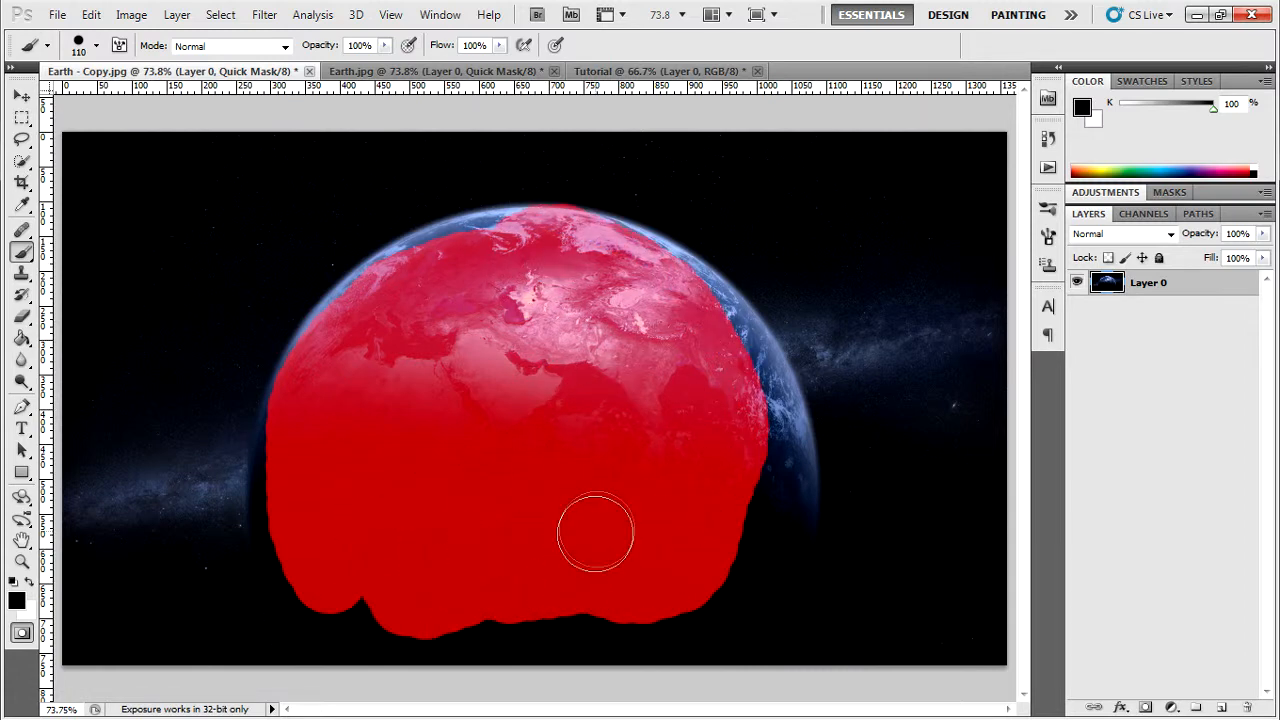
mouse_move(504, 148)
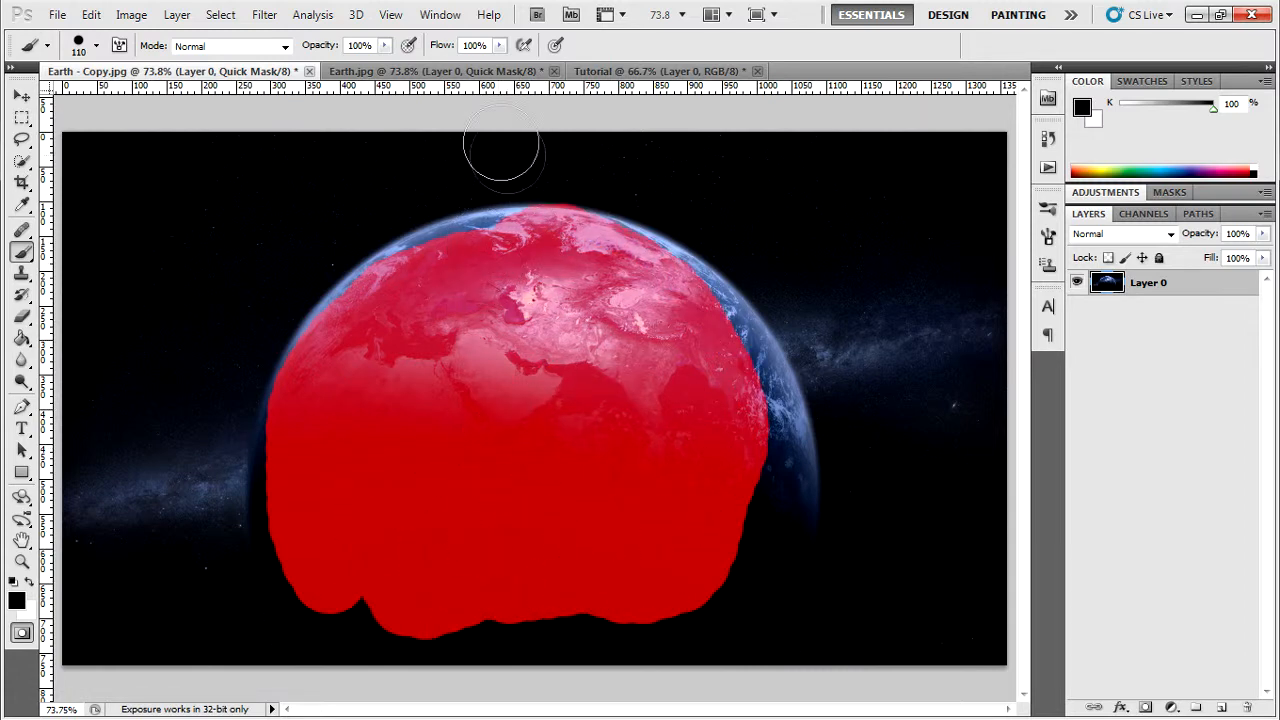
- Close the Earth copy document without saving its changes
left_click(310, 72)
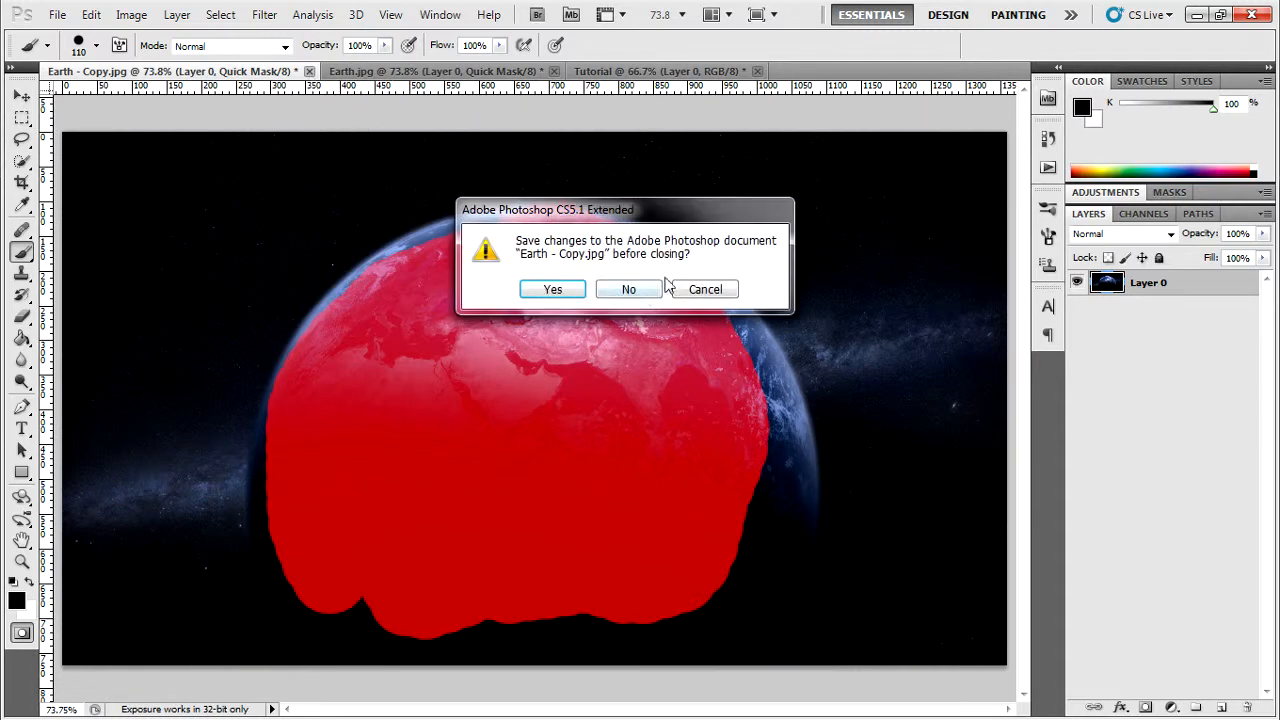
left_click(628, 288)
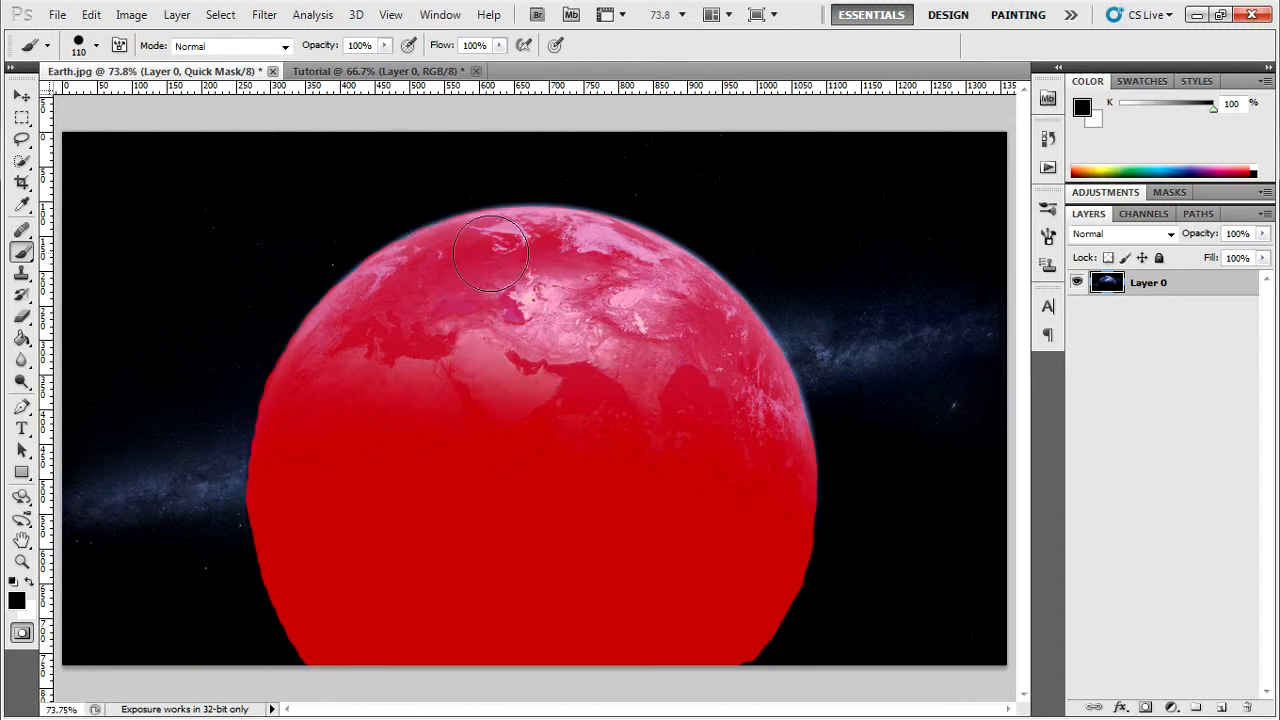
mouse_move(628, 630)
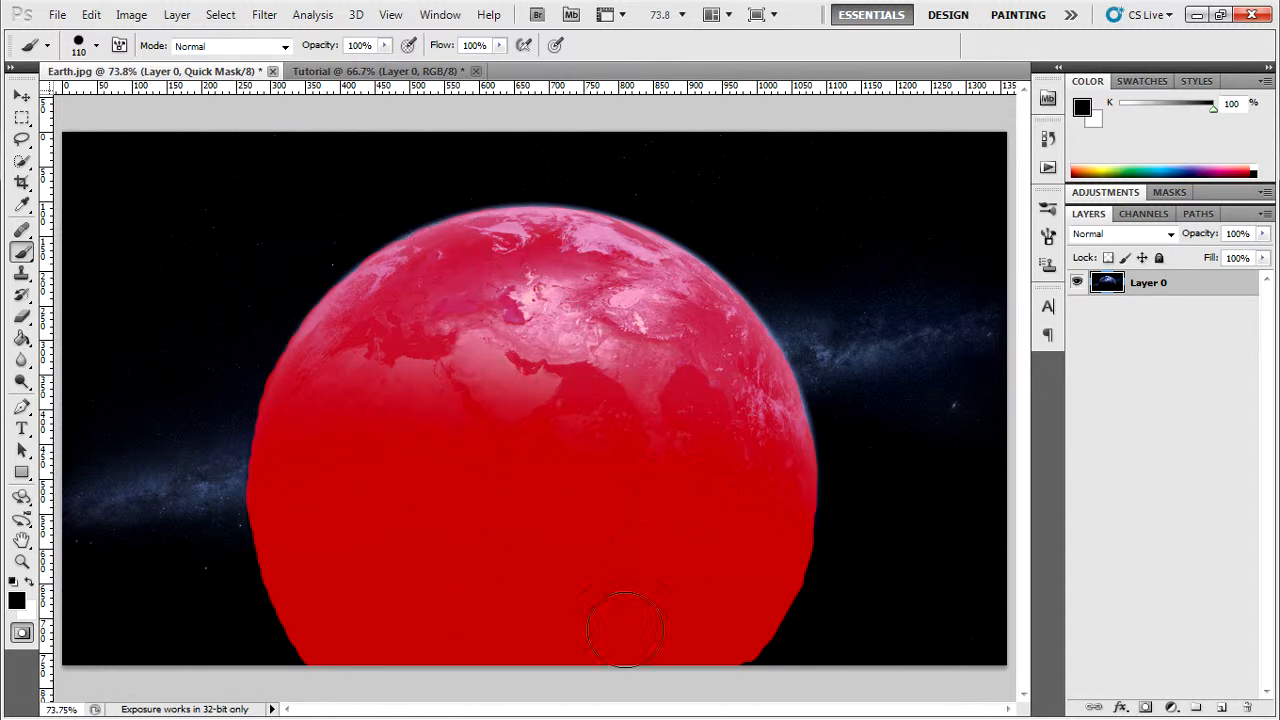
mouse_move(470, 590)
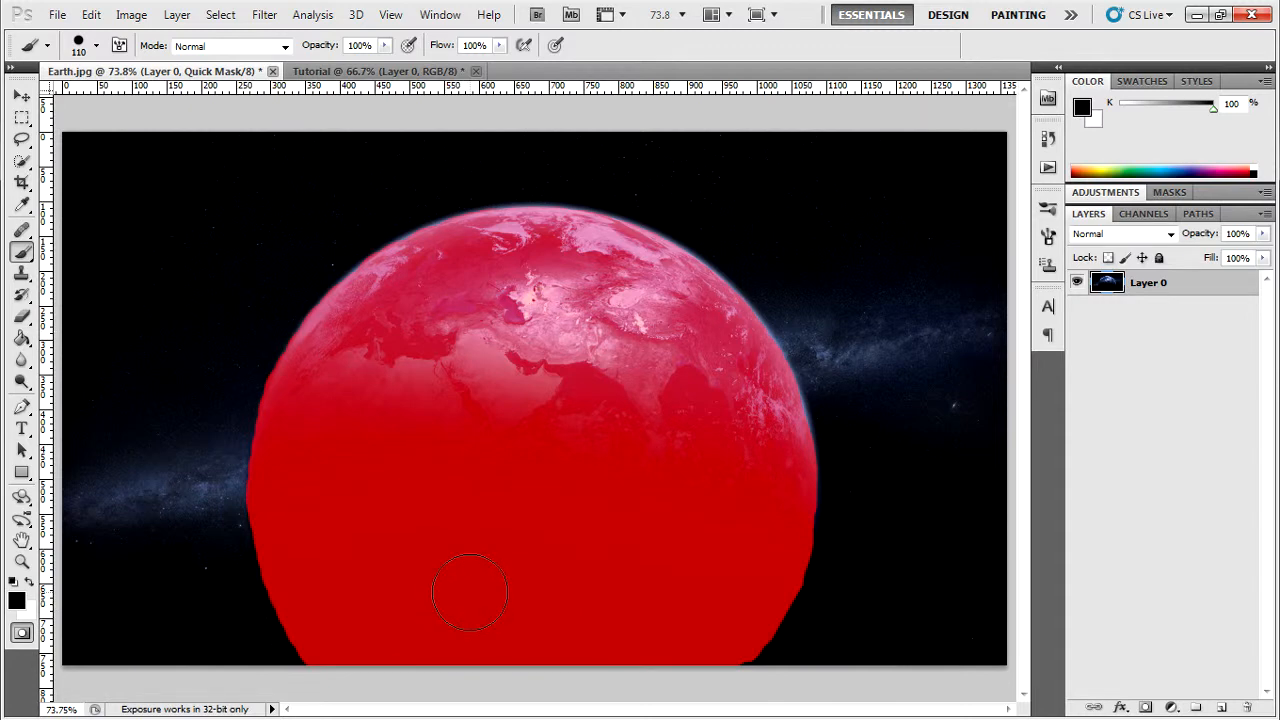
mouse_move(376, 300)
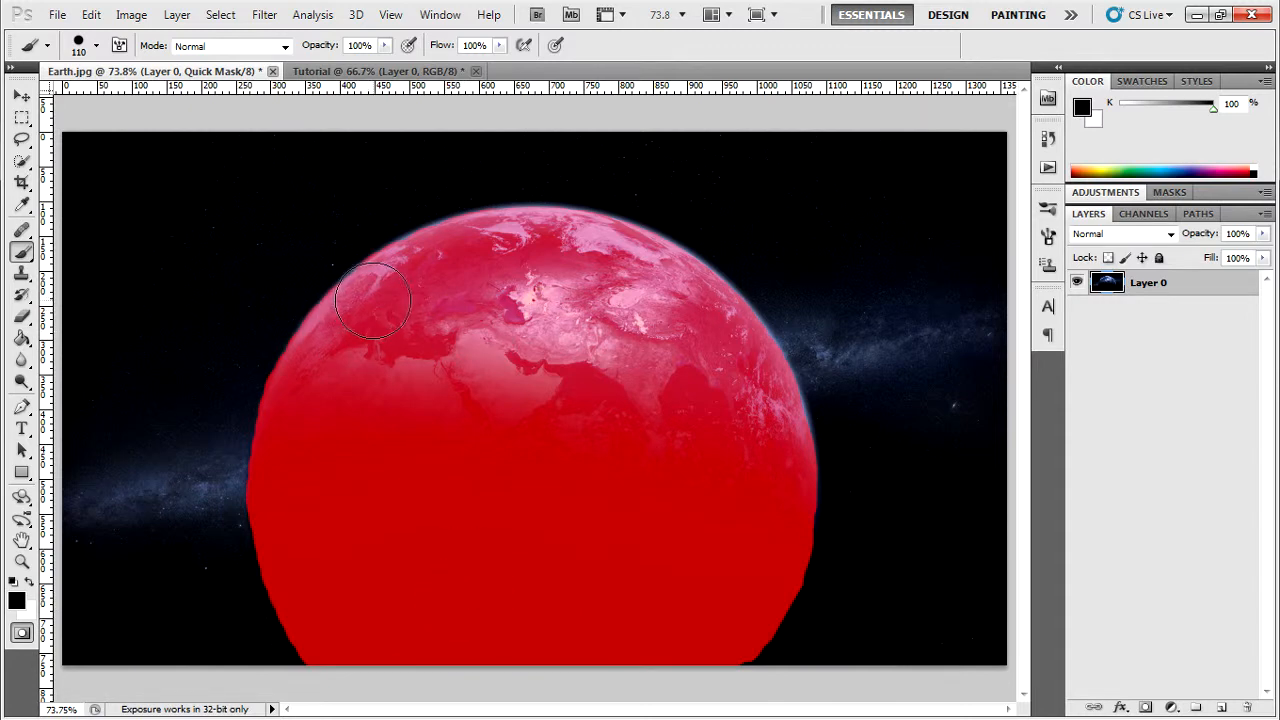
mouse_move(650, 504)
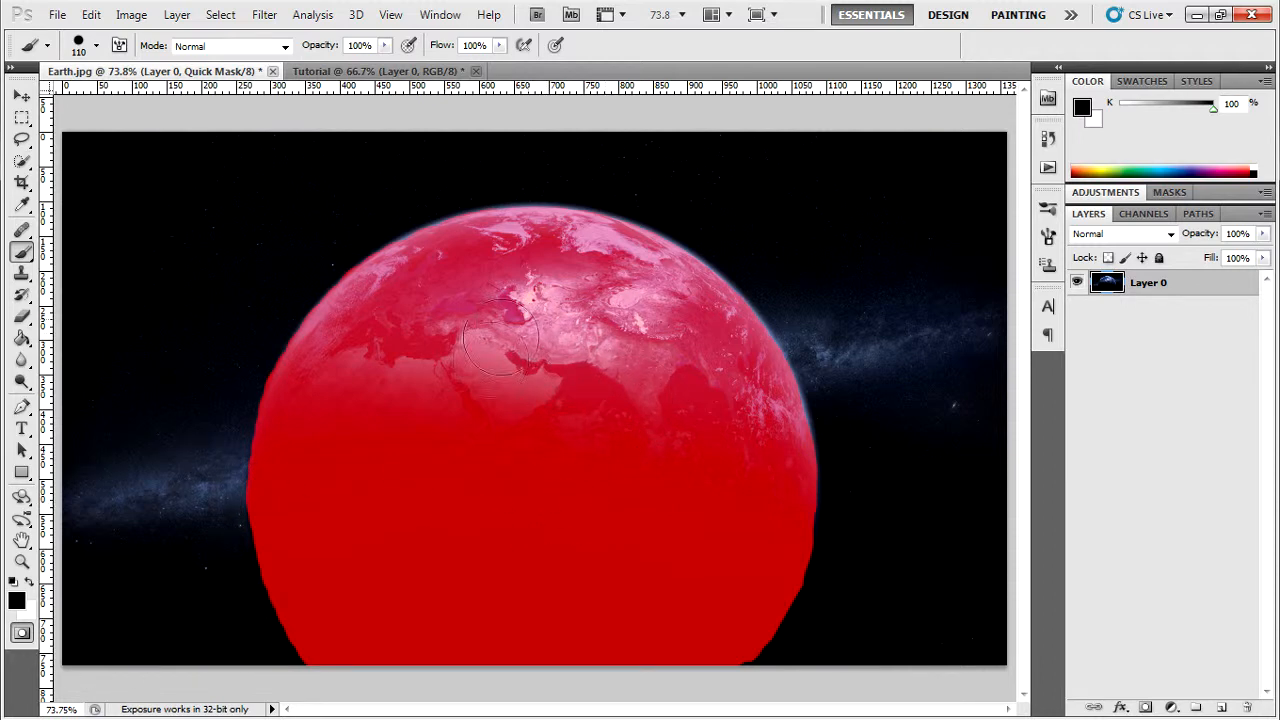
- Toggle Quick Mask in Earth.jpg to turn the painted mask into a selection
left_click(20, 632)
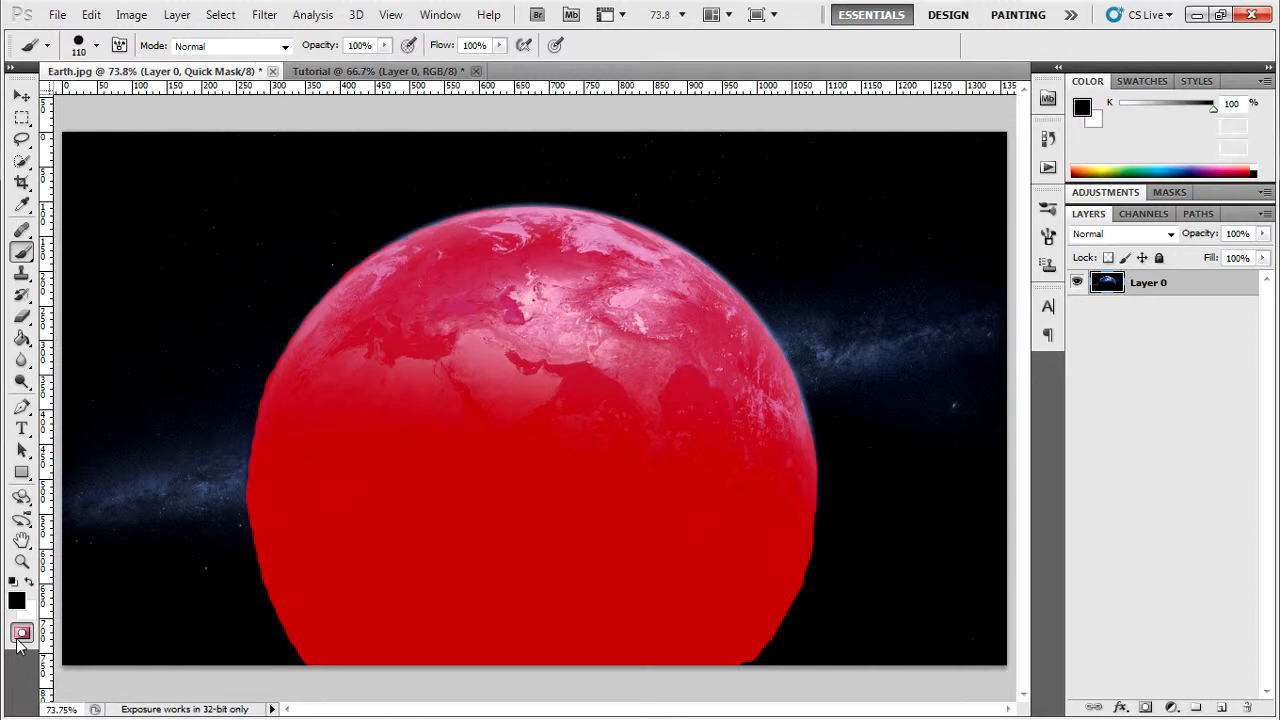
left_click(22, 632)
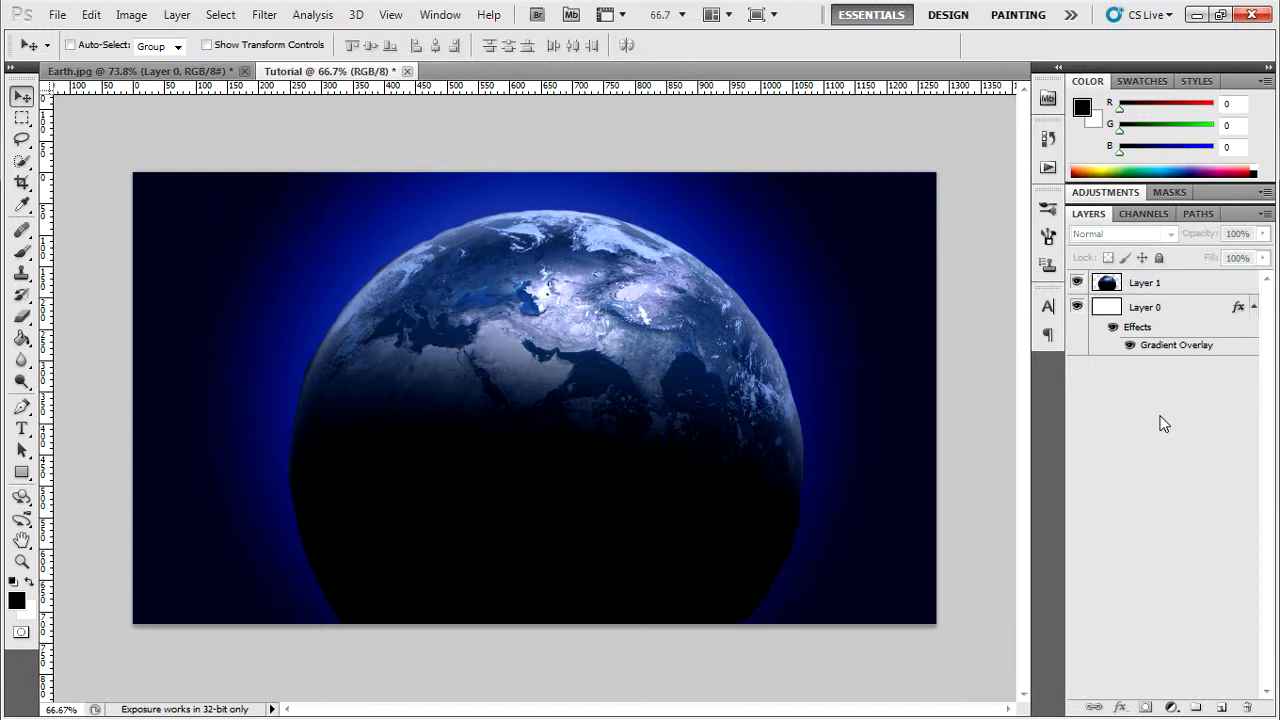
mouse_move(300, 480)
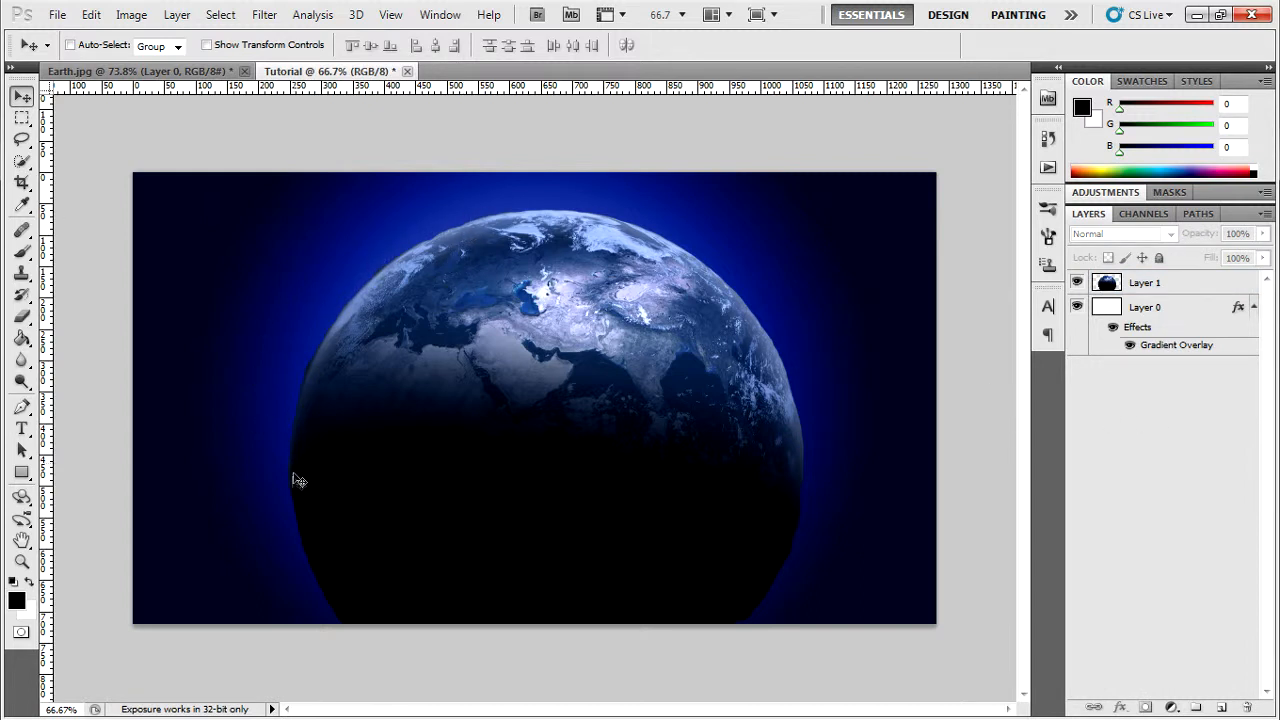
mouse_move(484, 188)
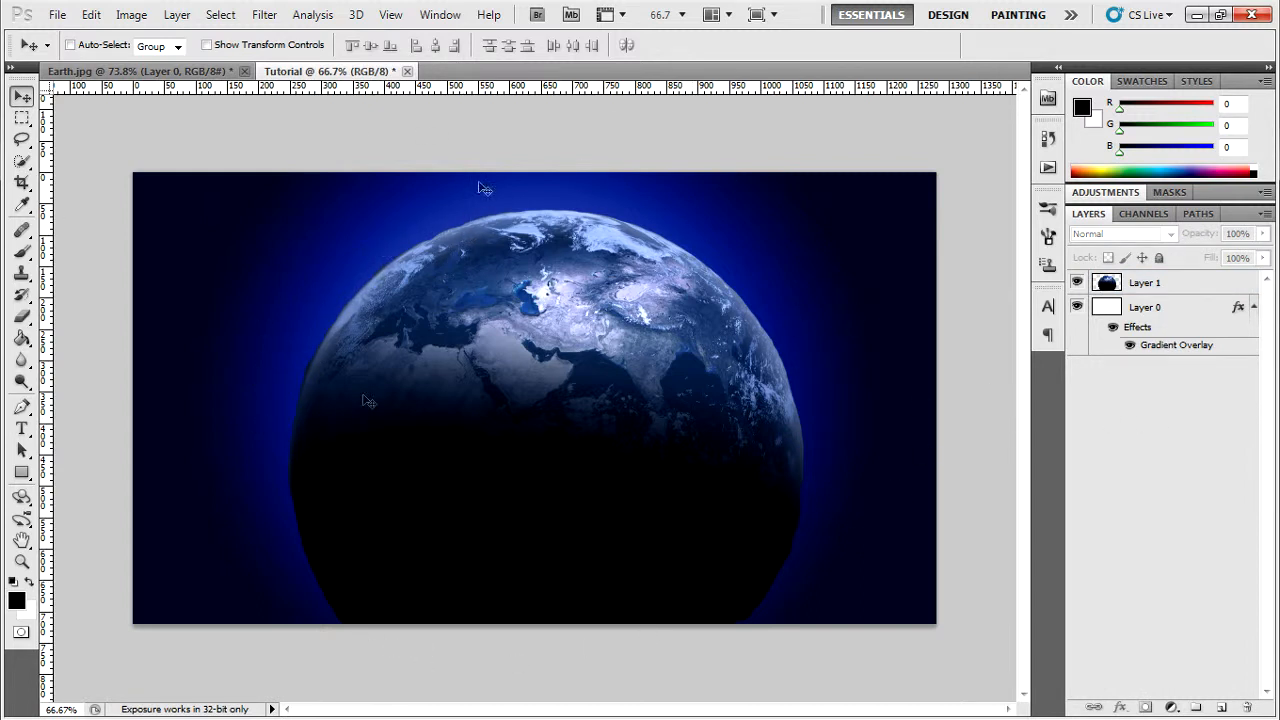
- Select the planet's Layer 1 and dismiss the no-layer-selected warning
left_click(1144, 282)
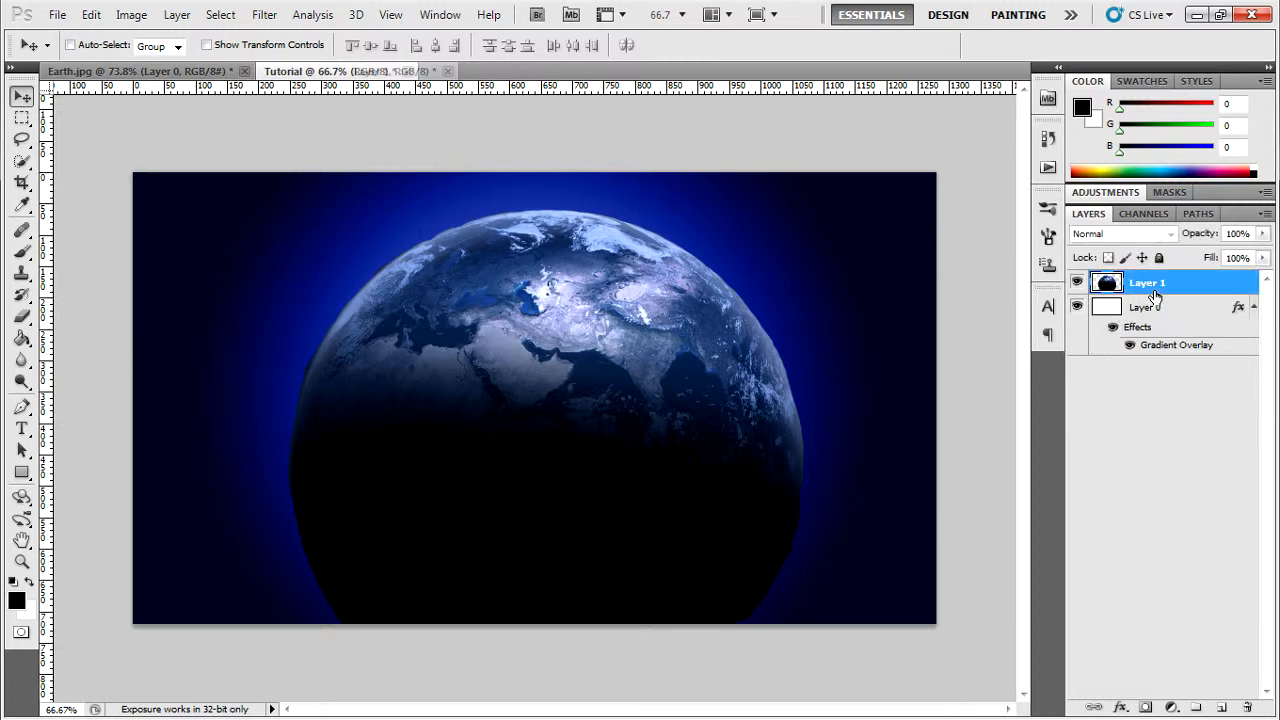
left_click(140, 72)
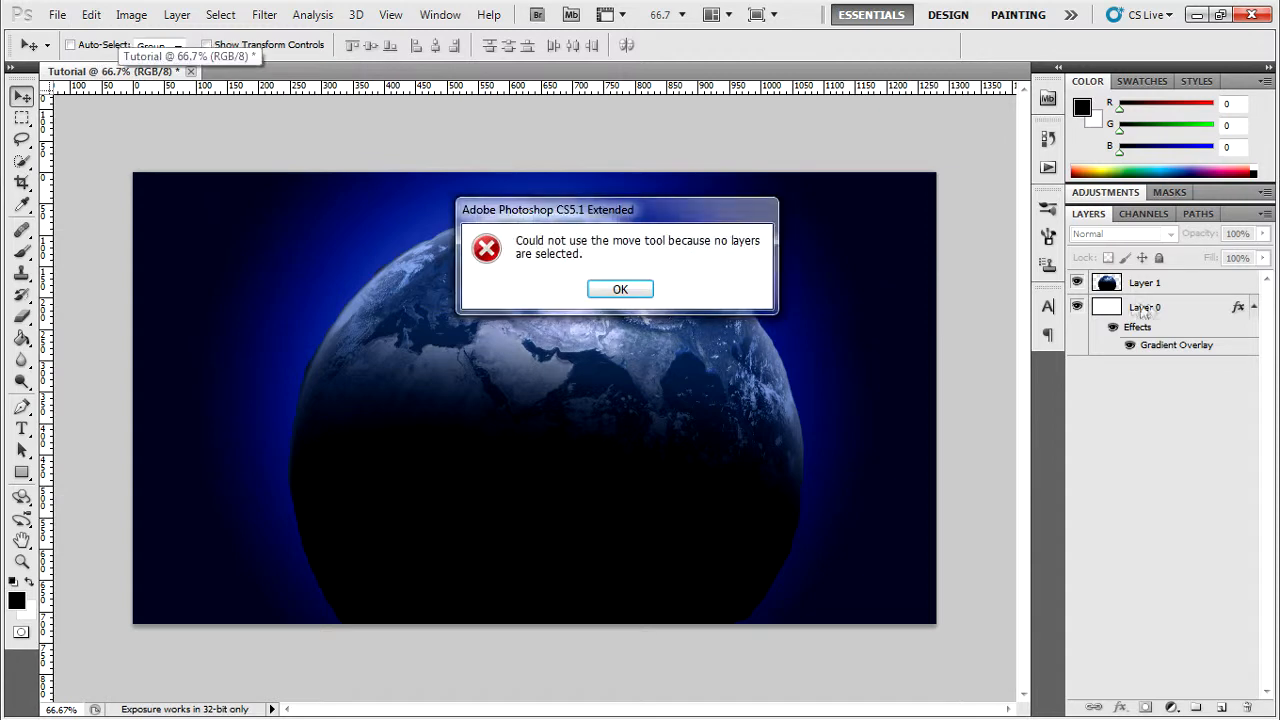
left_click(620, 288)
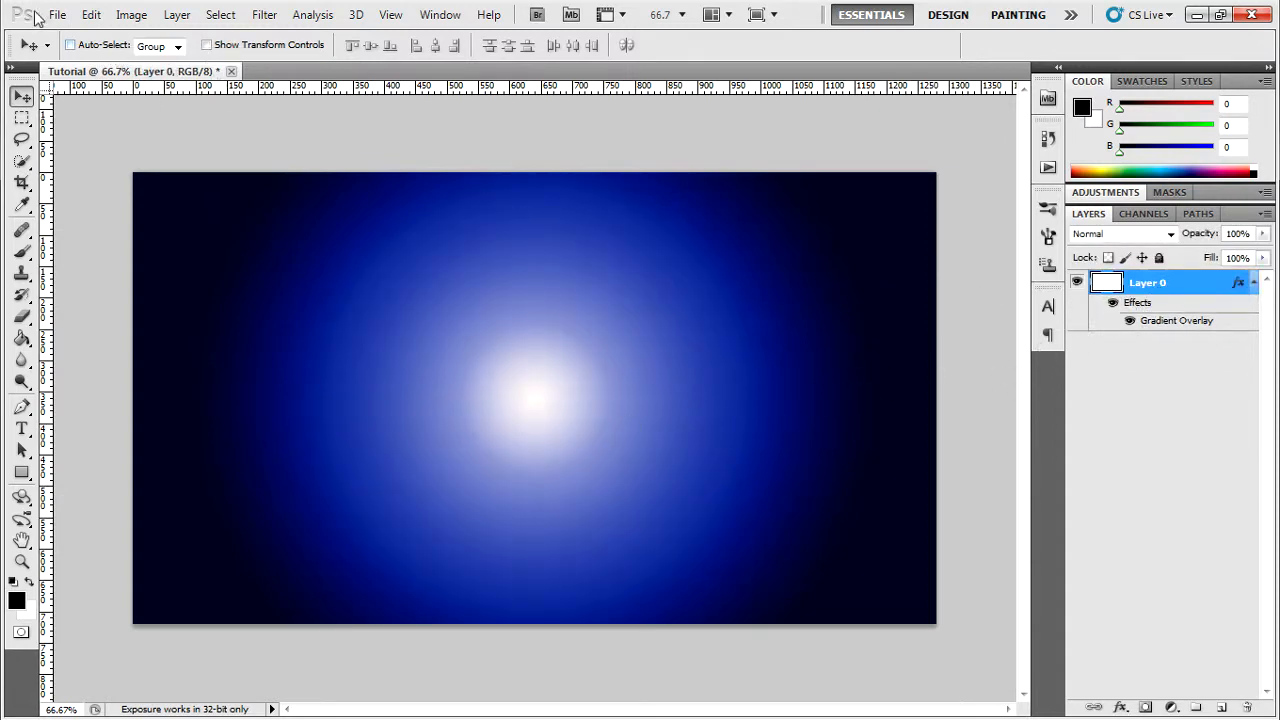
mouse_move(664, 476)
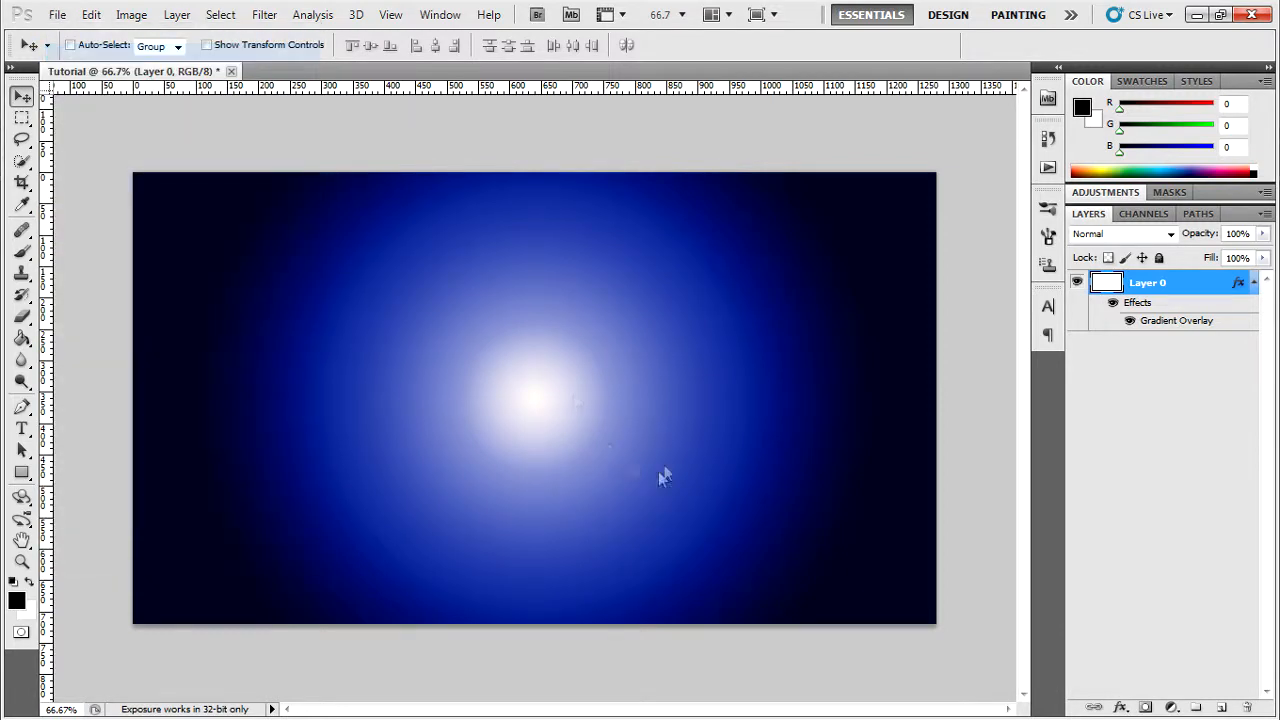
- Open the Earth image from the Backgrounds folder as its own document
left_click(56, 14)
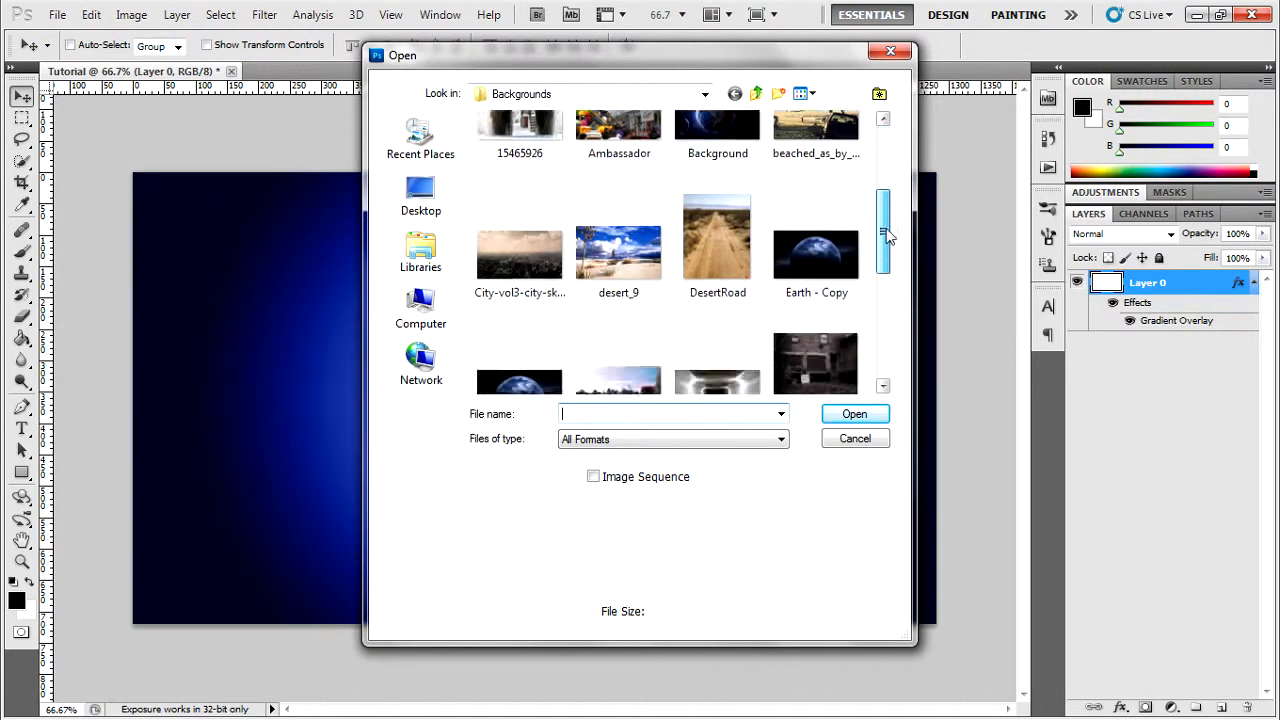
left_click(520, 330)
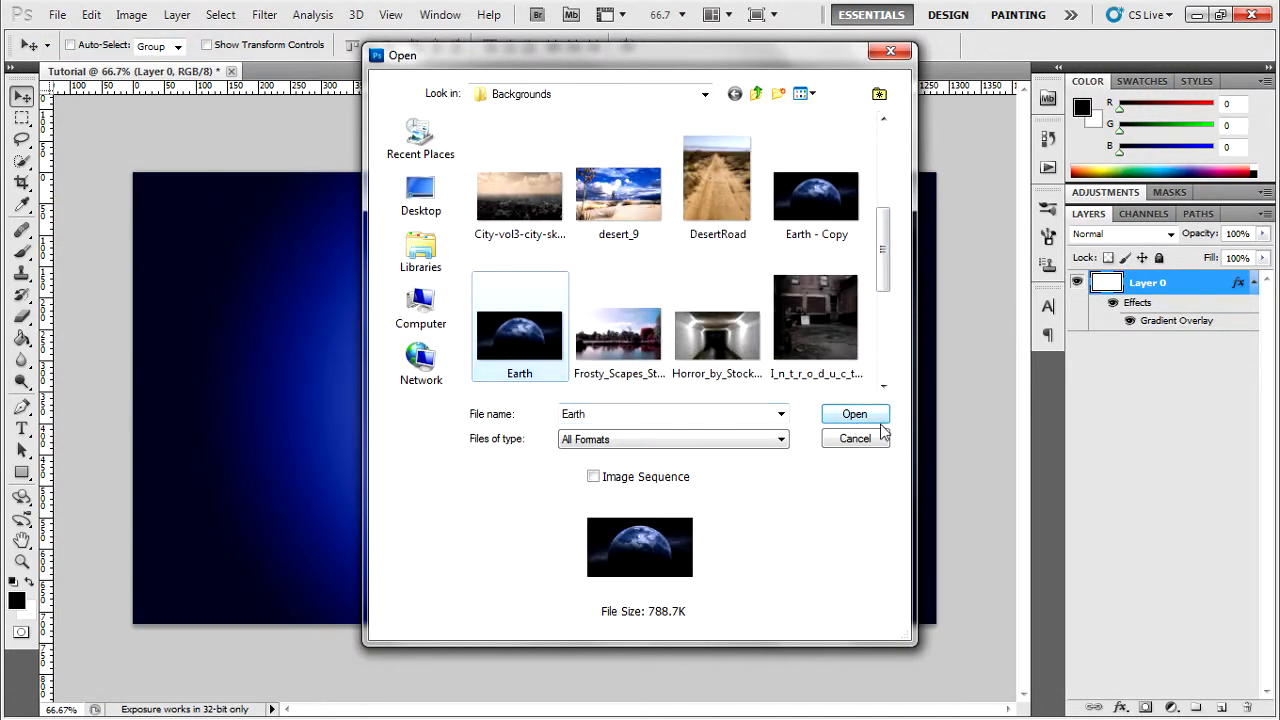
left_click(854, 414)
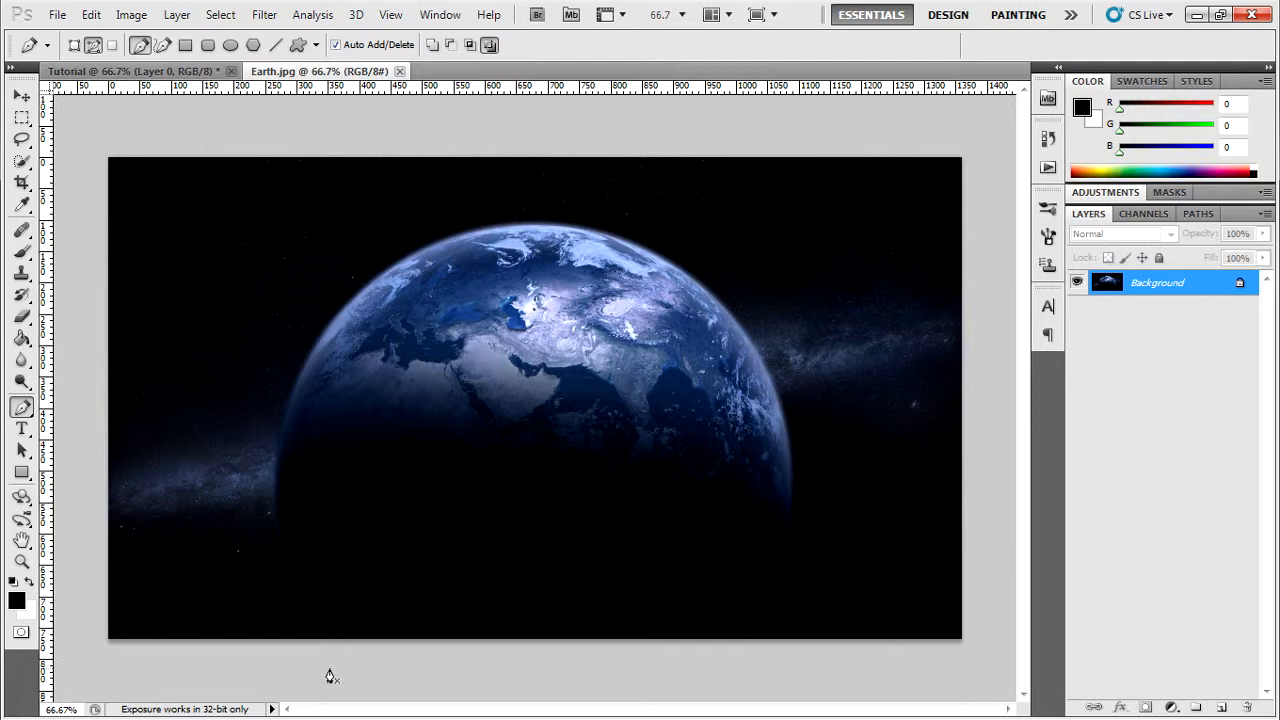
mouse_move(352, 648)
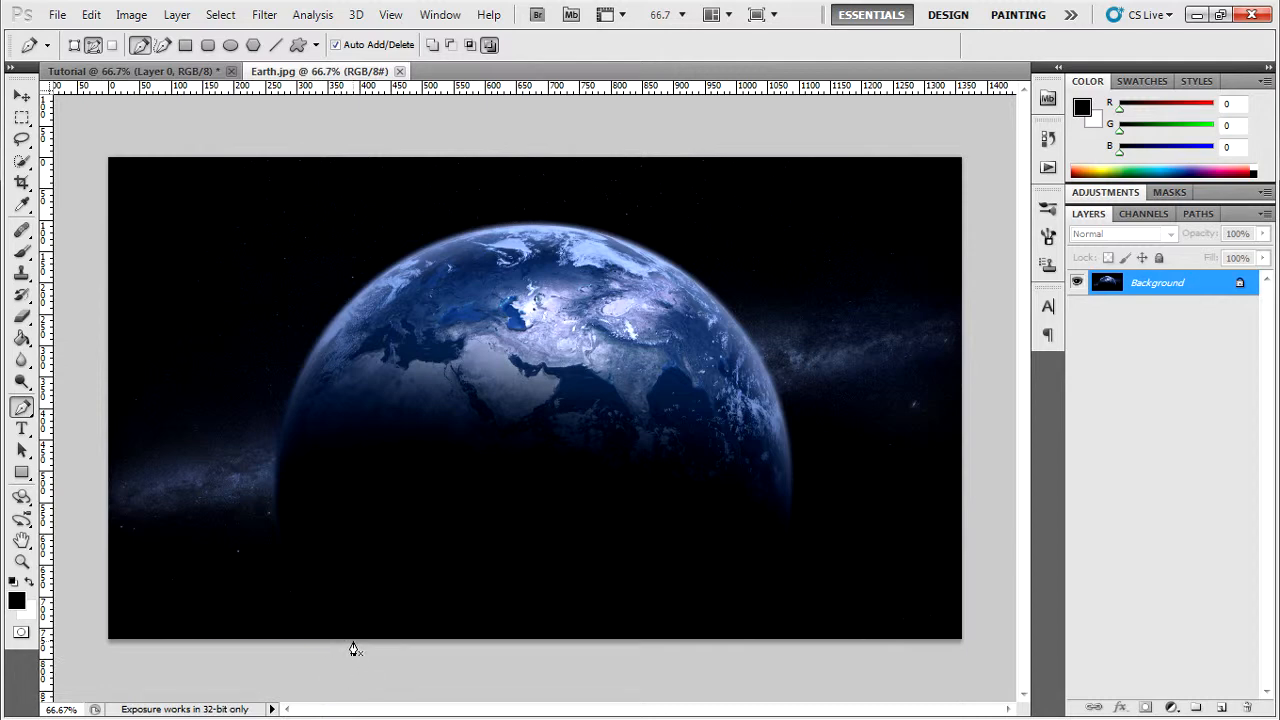
mouse_move(360, 648)
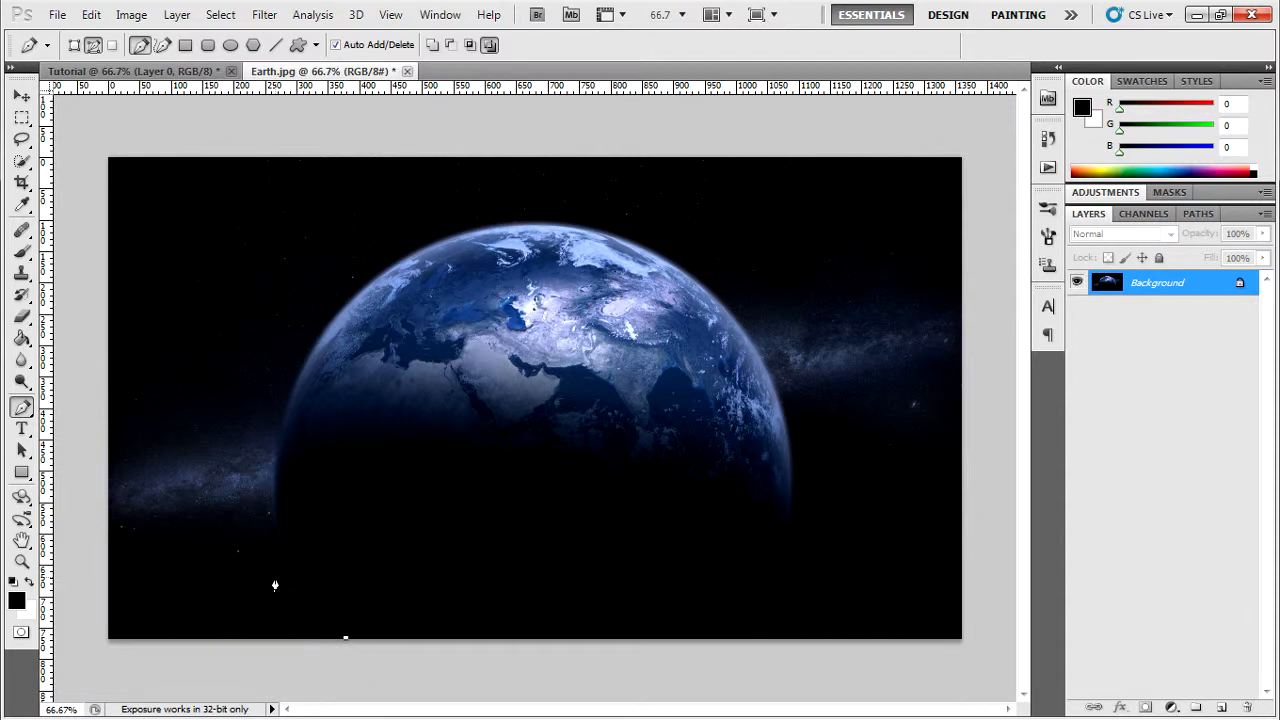
mouse_move(284, 432)
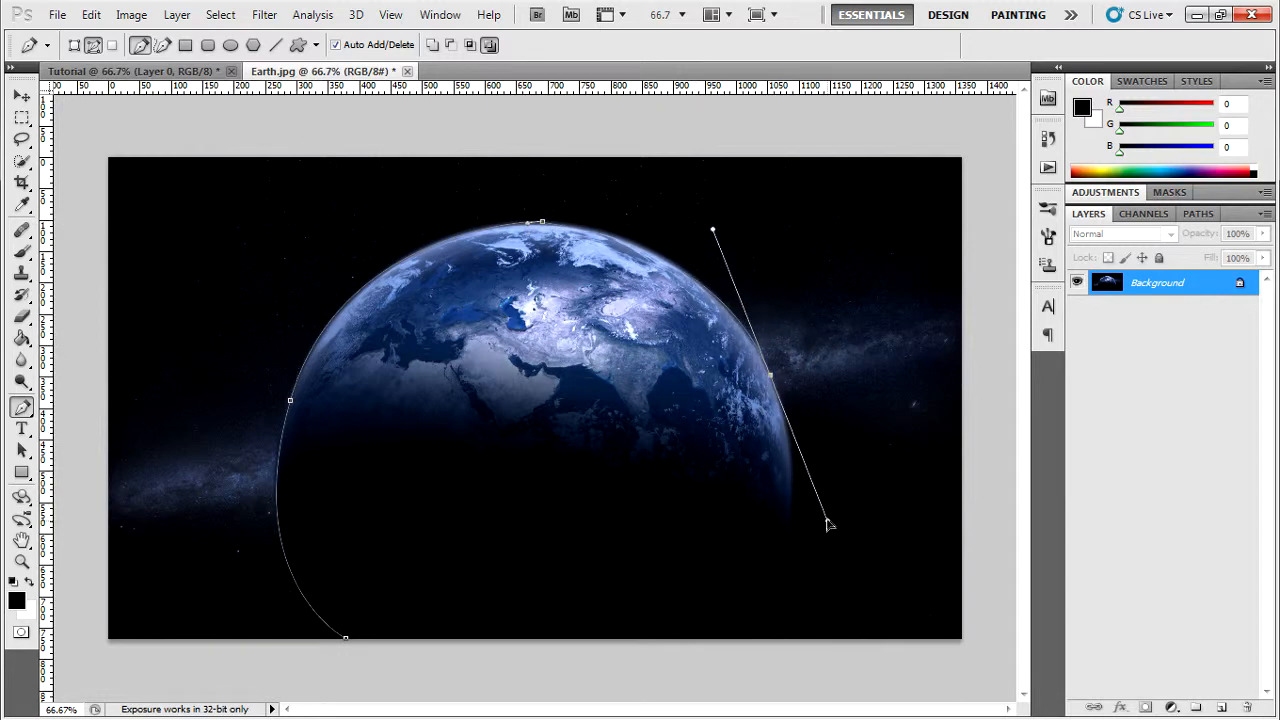
- Curve the pen path along and below the planet's right edge
left_click_drag(828, 524, 844, 538)
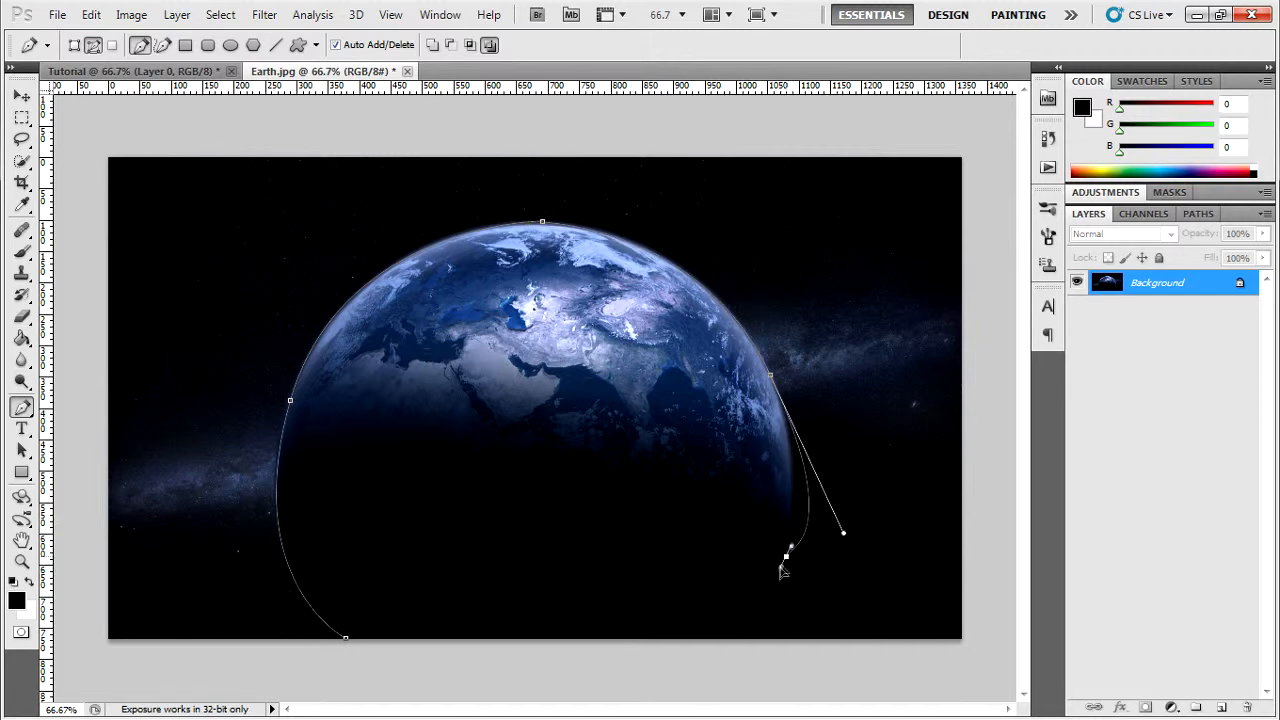
left_click_drag(784, 556, 716, 596)
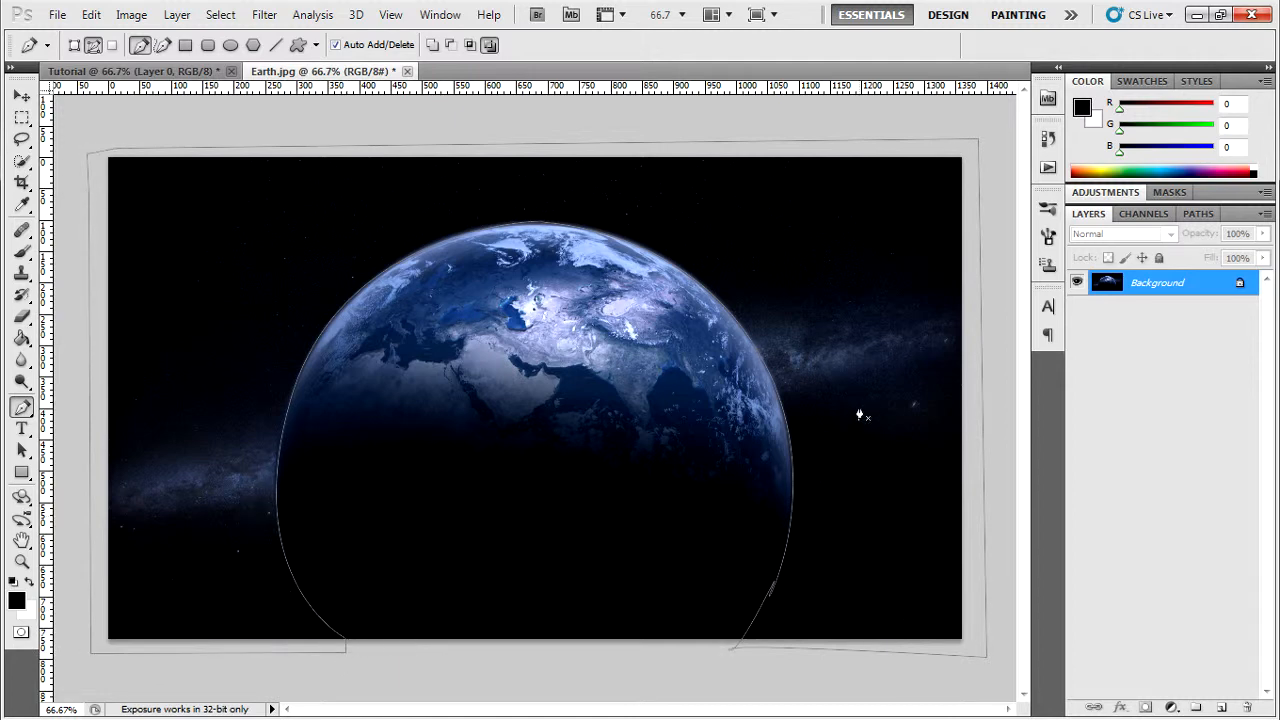
mouse_move(782, 412)
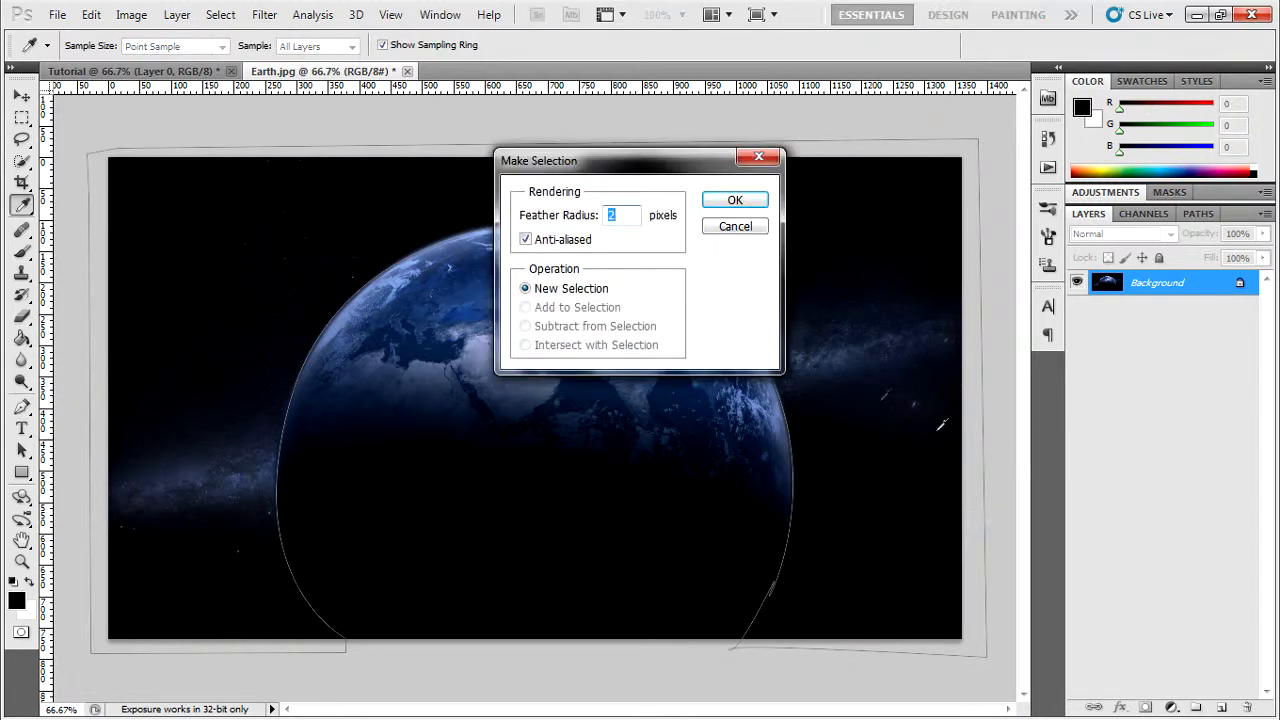
mouse_move(404, 222)
type("1")
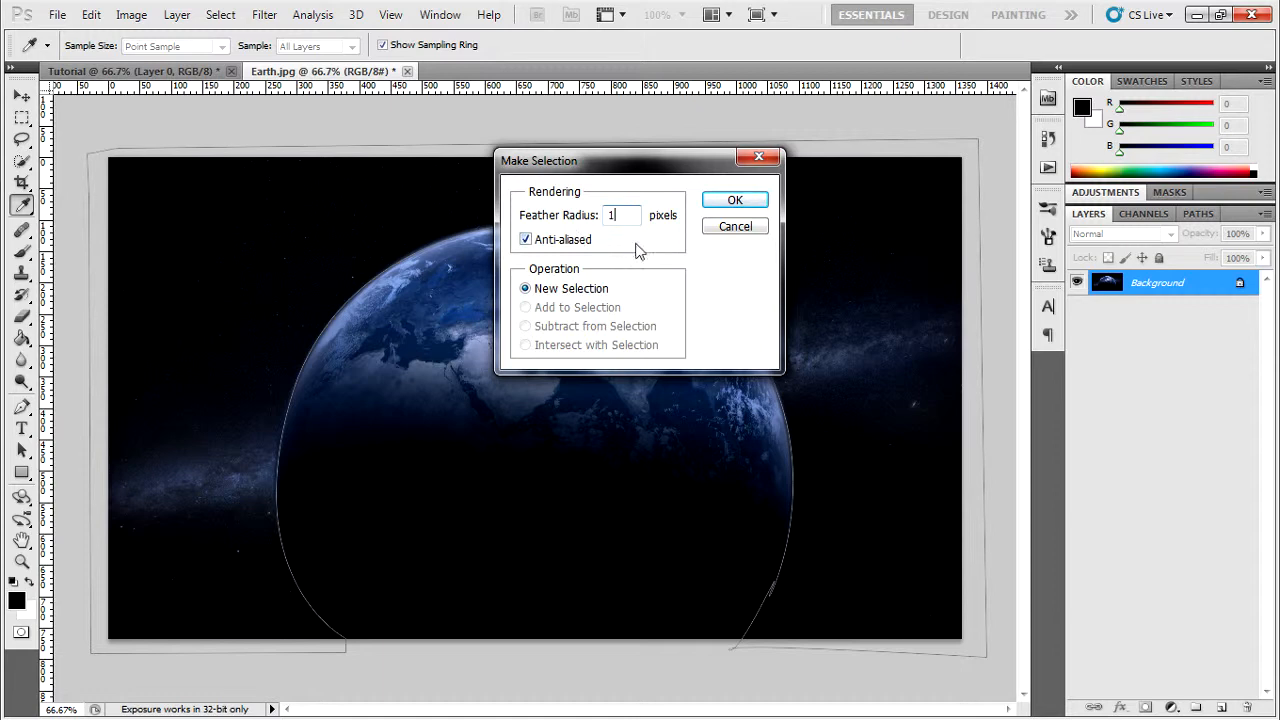
- Make a 1-pixel feathered selection from the path and convert the background to Layer 0
left_click(736, 200)
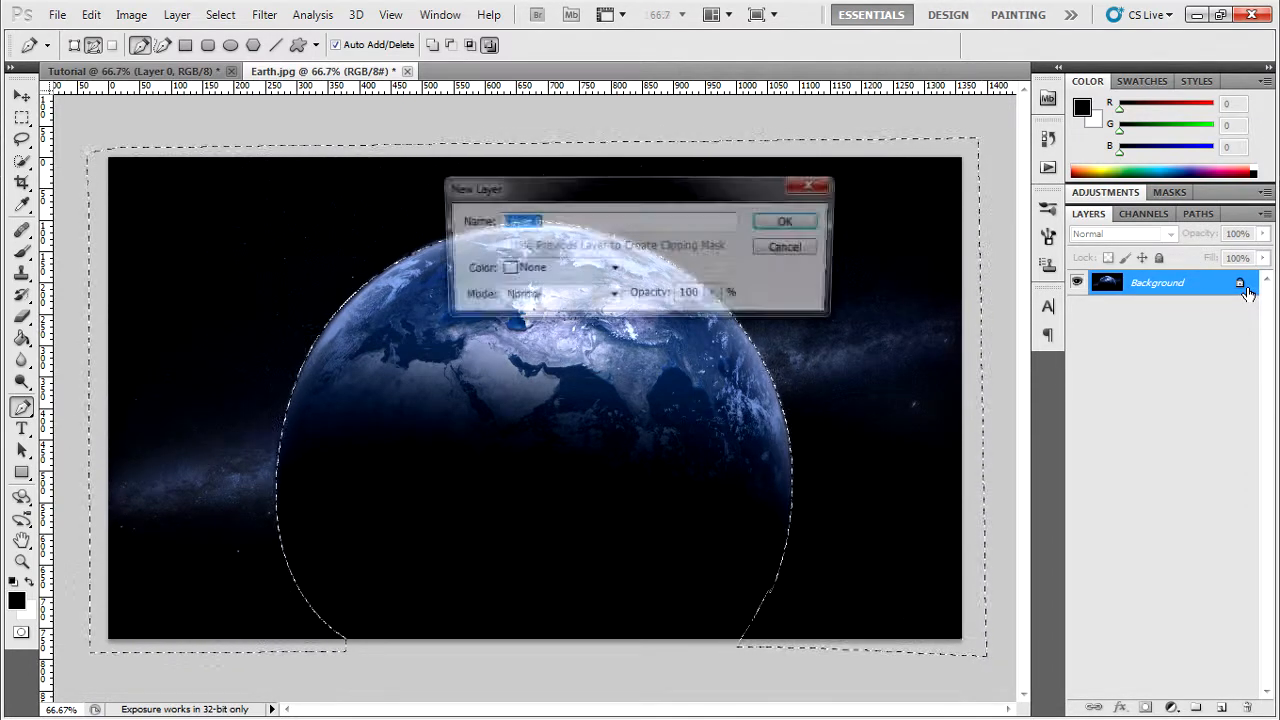
left_click(784, 220)
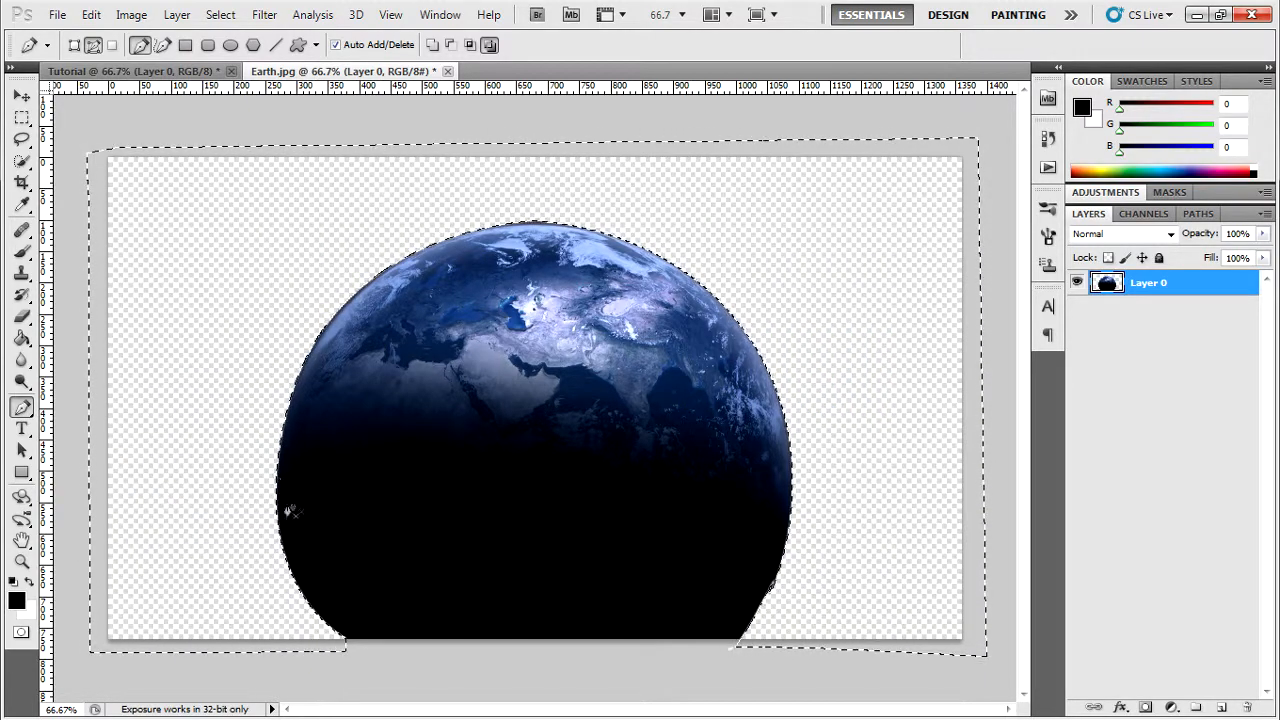
left_click(20, 96)
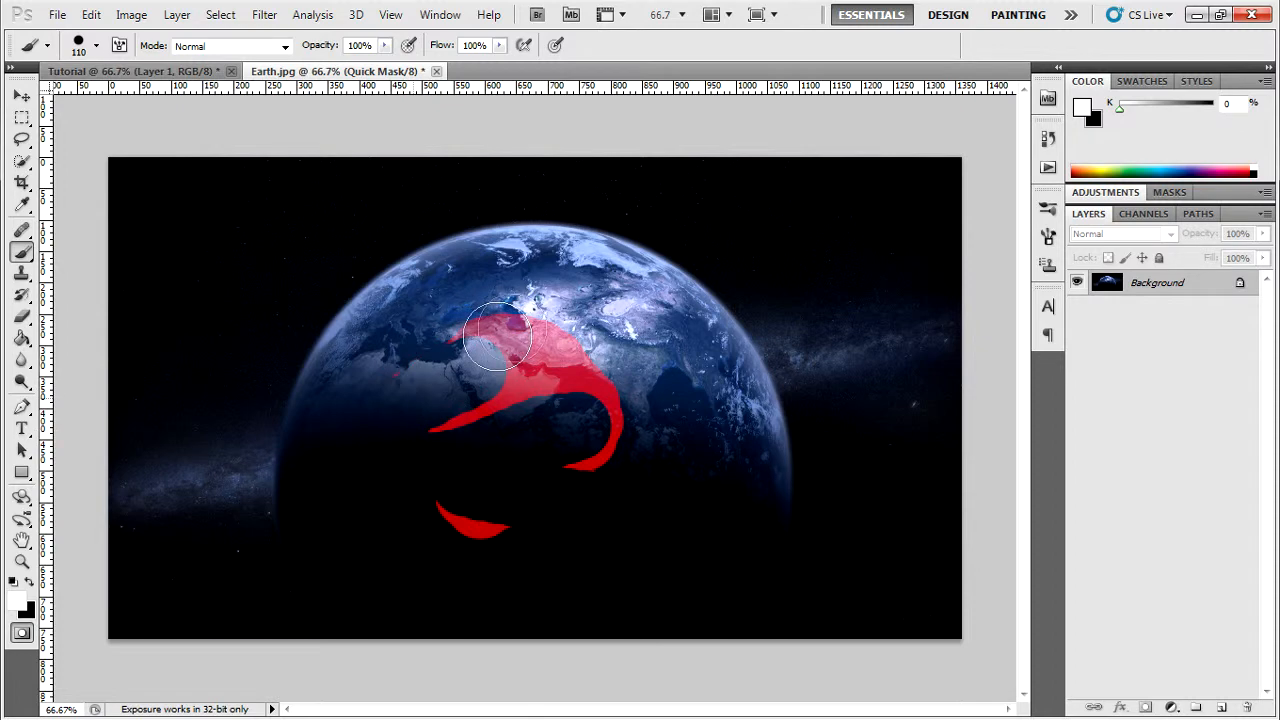
- Brush a dark stroke across the middle of the planet
left_click_drag(500, 336, 616, 410)
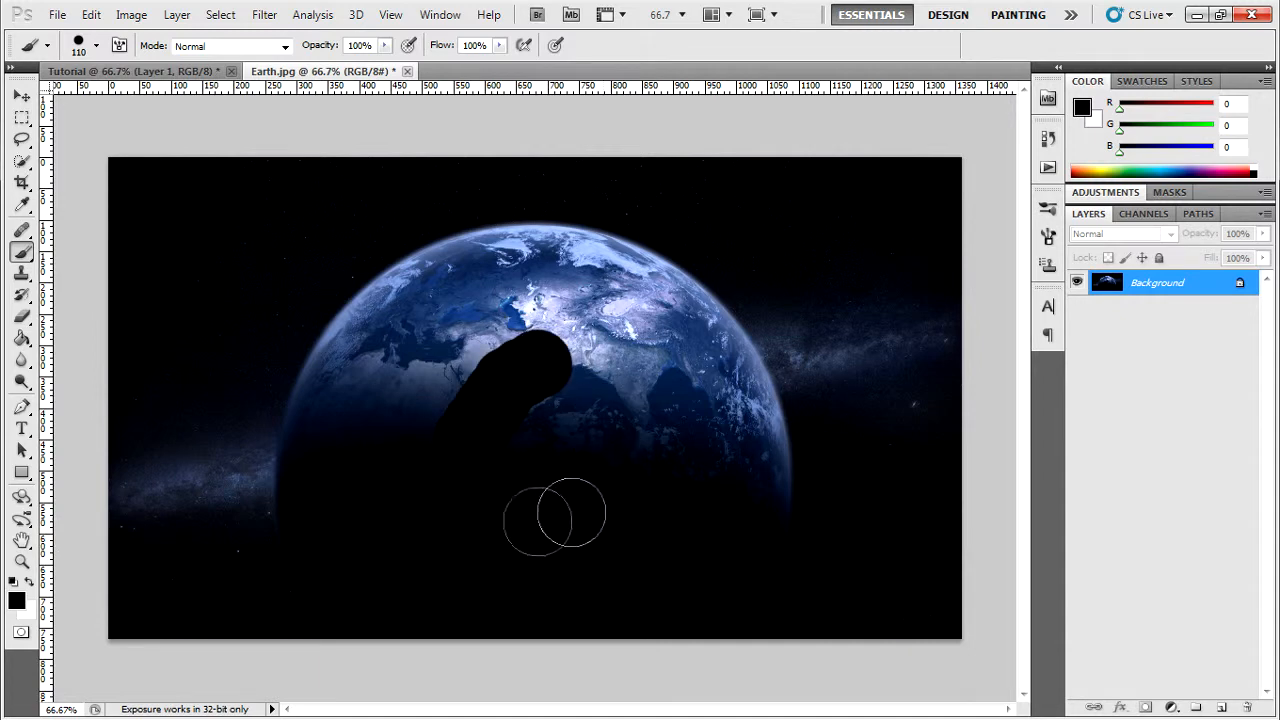
mouse_move(590, 418)
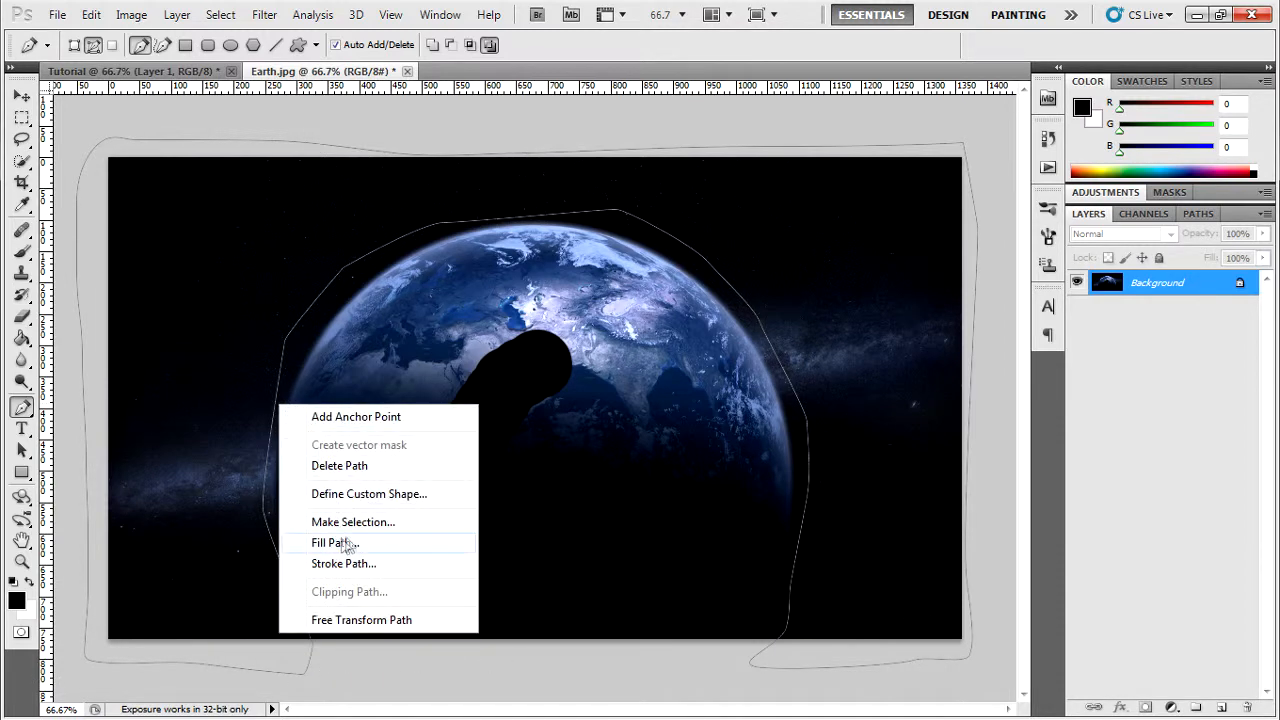
- Turn the new path around the planet into a selection
left_click(352, 520)
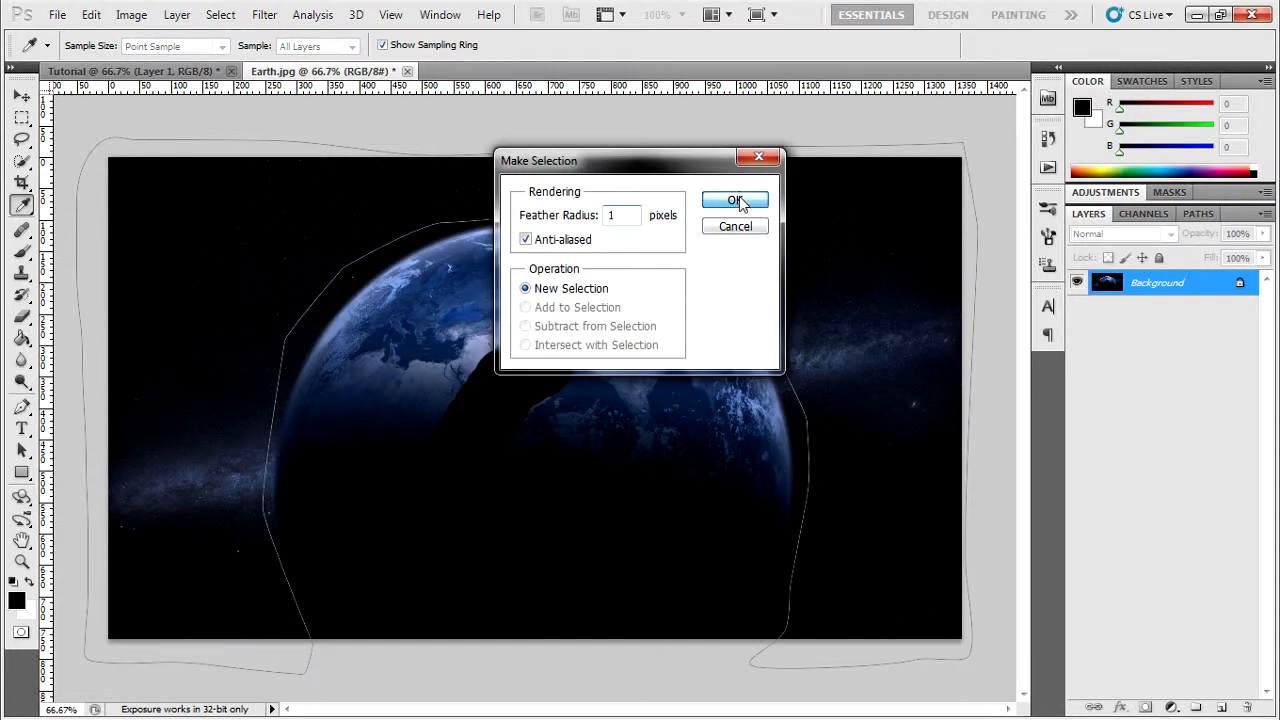
- Confirm the 1-pixel feathered selection and apply a 100% content-aware fill
left_click(736, 200)
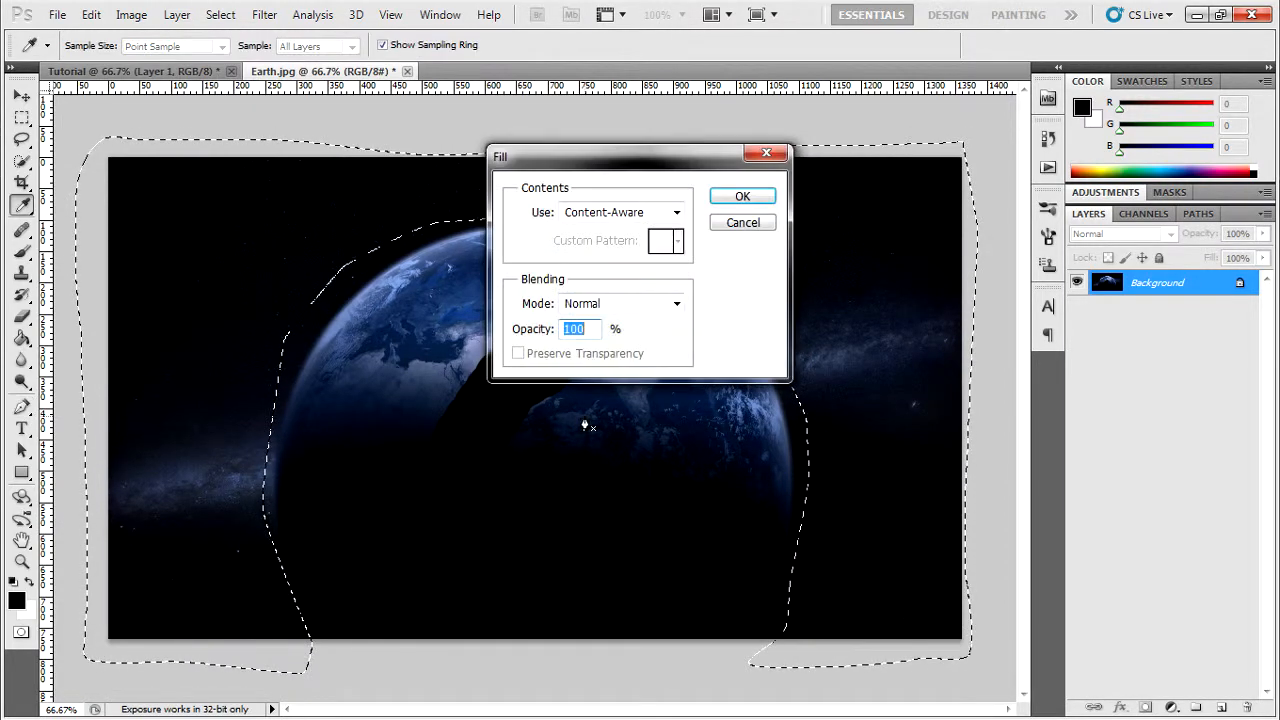
left_click(742, 196)
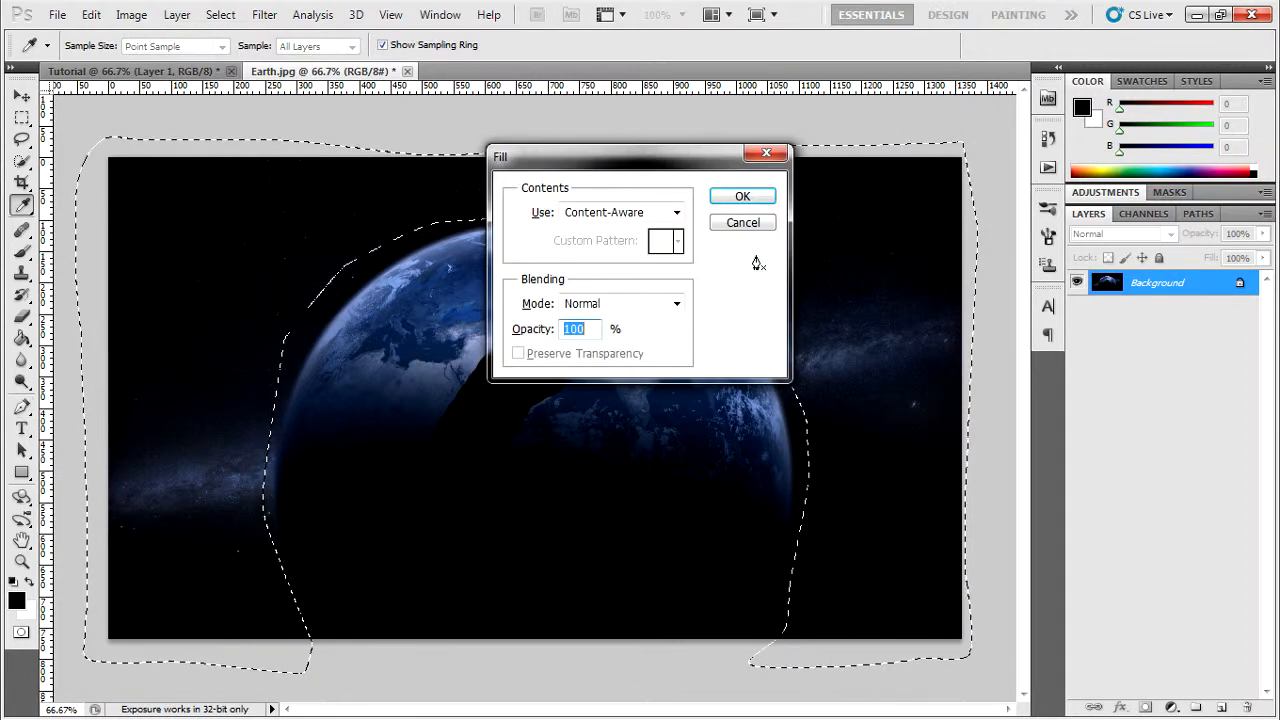
left_click(742, 196)
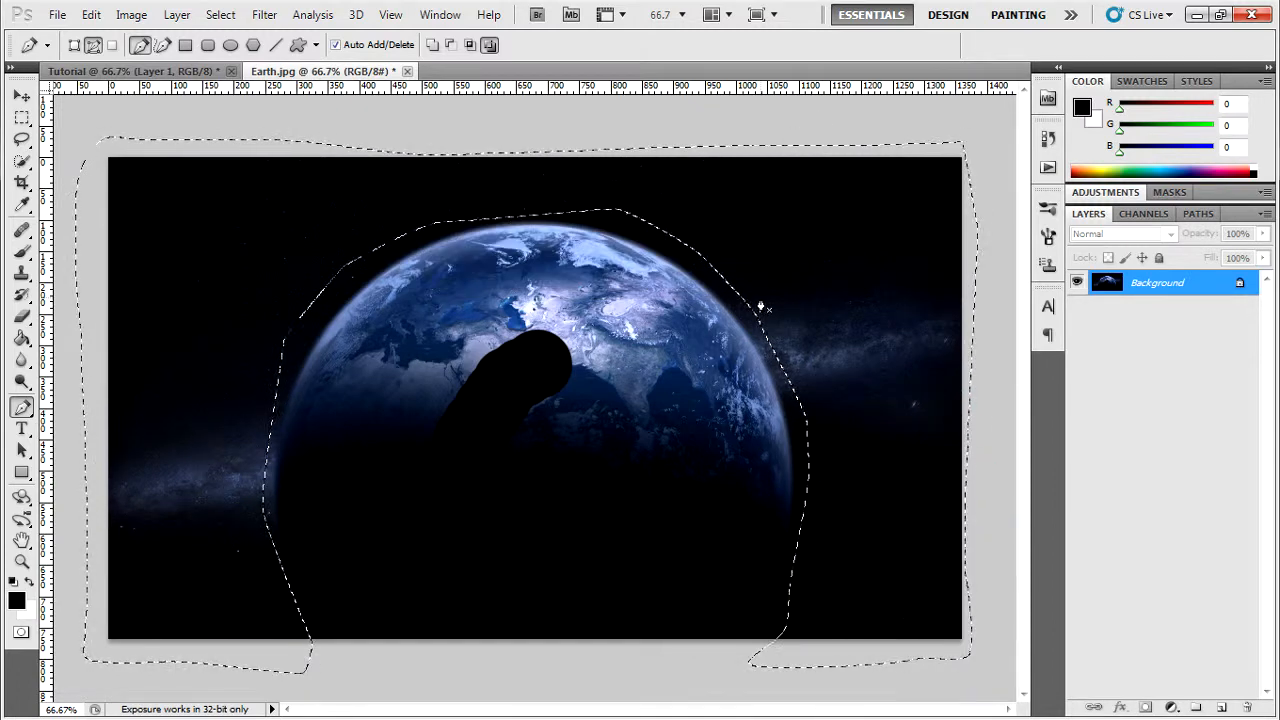
mouse_move(924, 308)
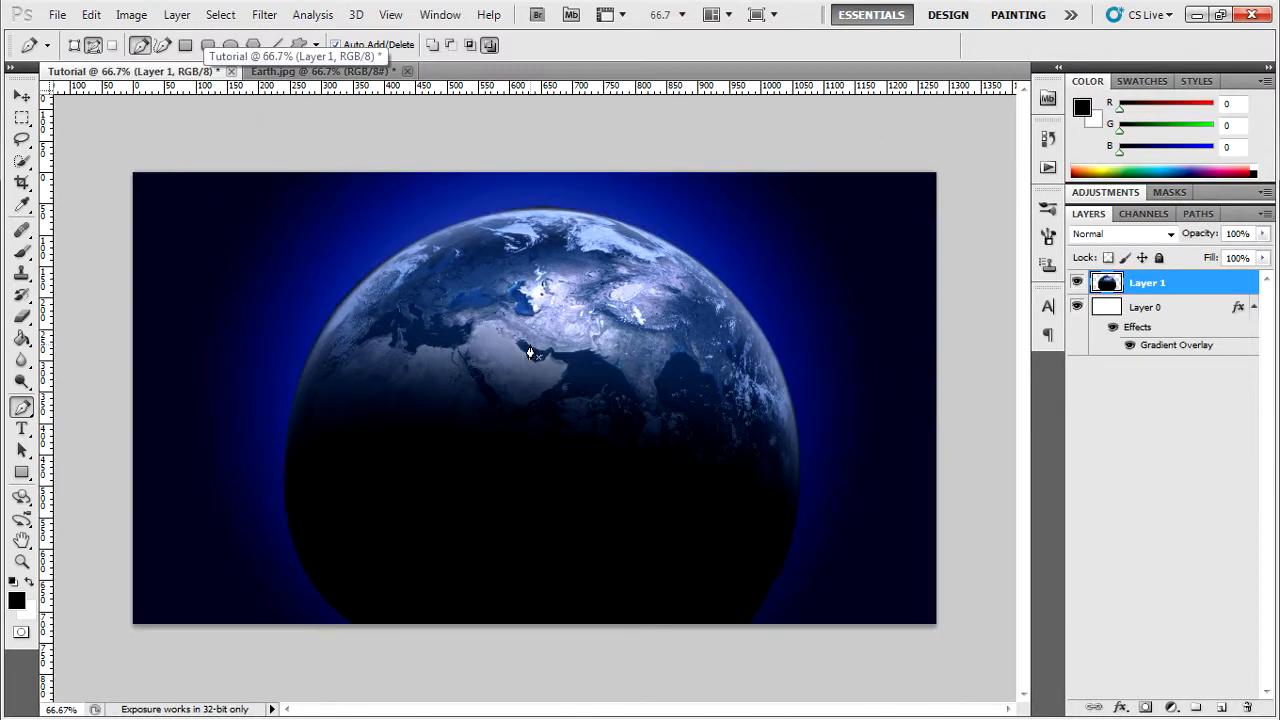
mouse_move(920, 104)
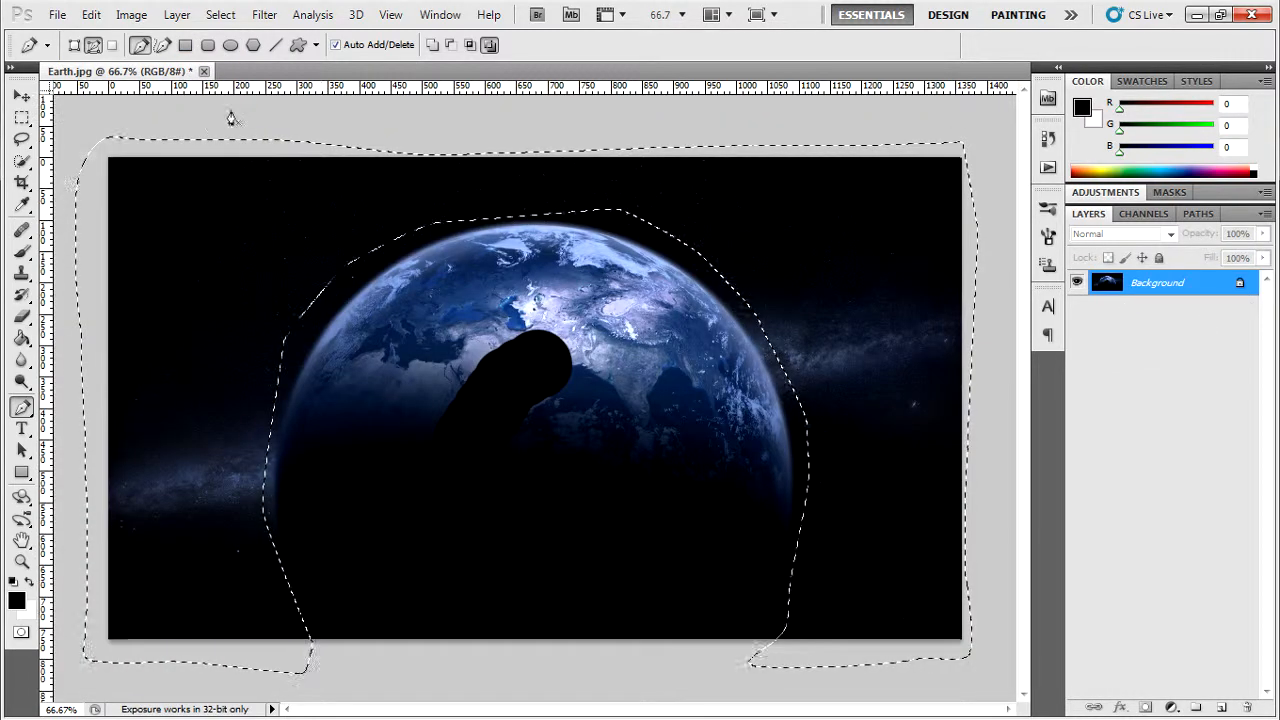
- Close the Earth image, bringing up the save-changes prompt
left_click(204, 72)
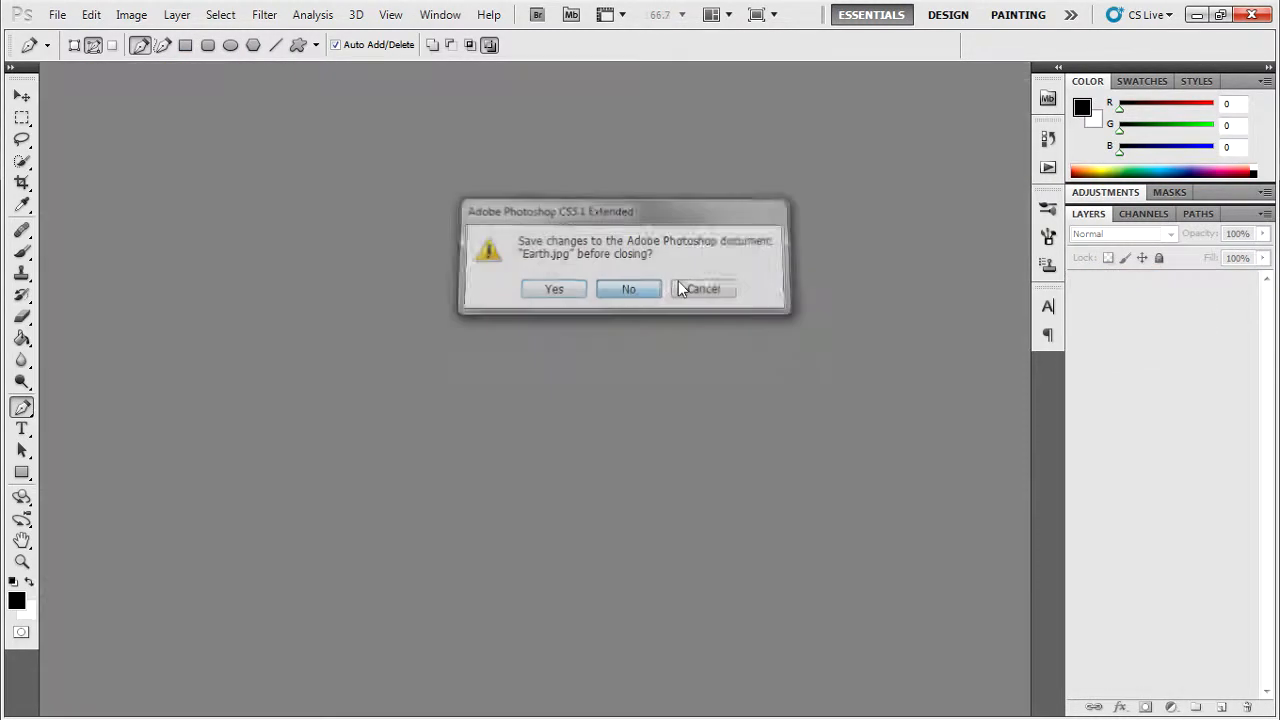